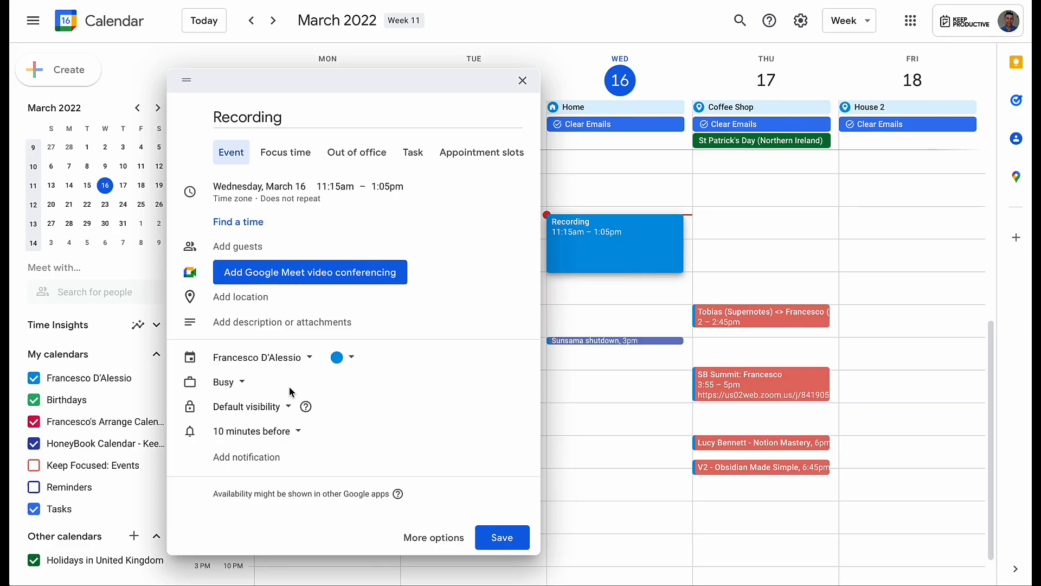
mouse_move(438, 540)
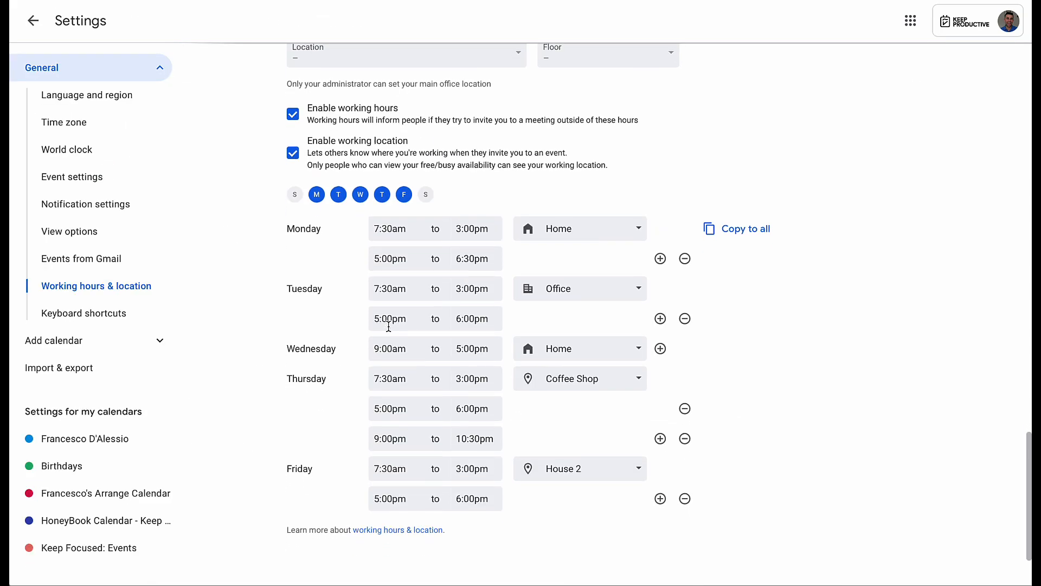
Choose the suggested colleague in 'Meet with…' after reviewing working hours and location settings.
scroll(down, 3)
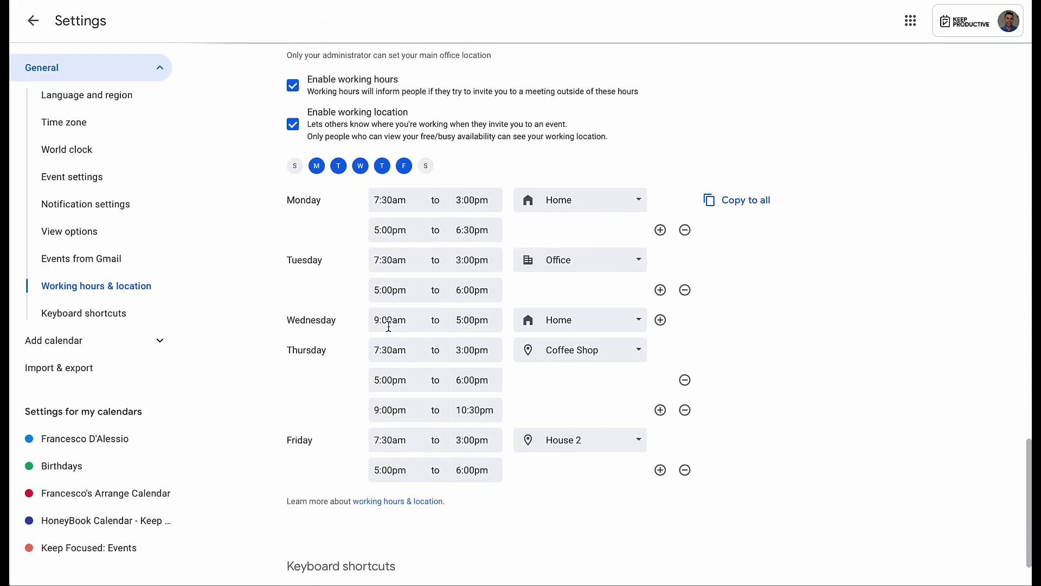
scroll(down, 3)
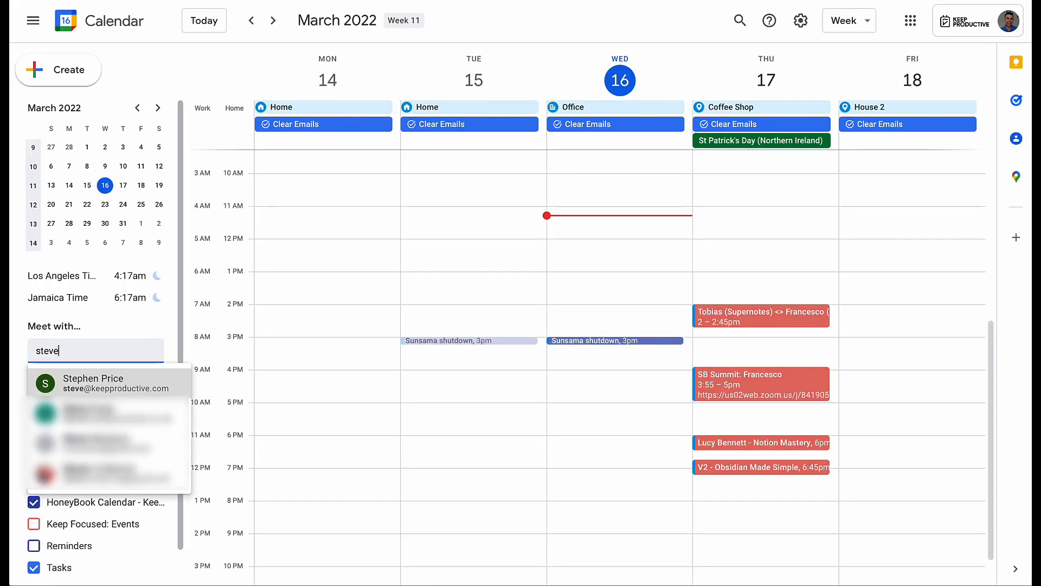
click(94, 383)
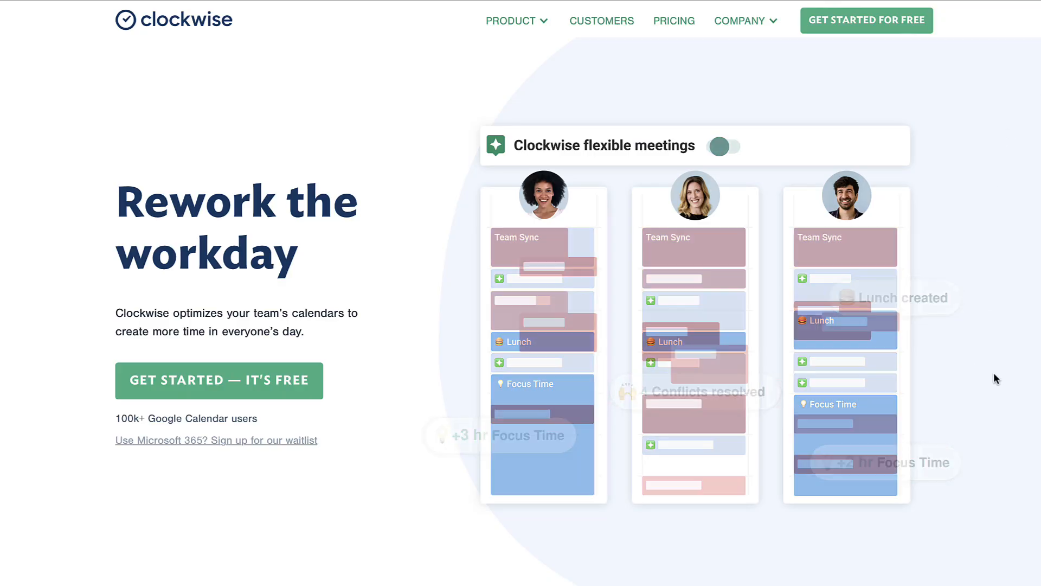
Show the Clockwise homepage leading into a Melissa / Kaitie event draft with time suggestions.
click(722, 146)
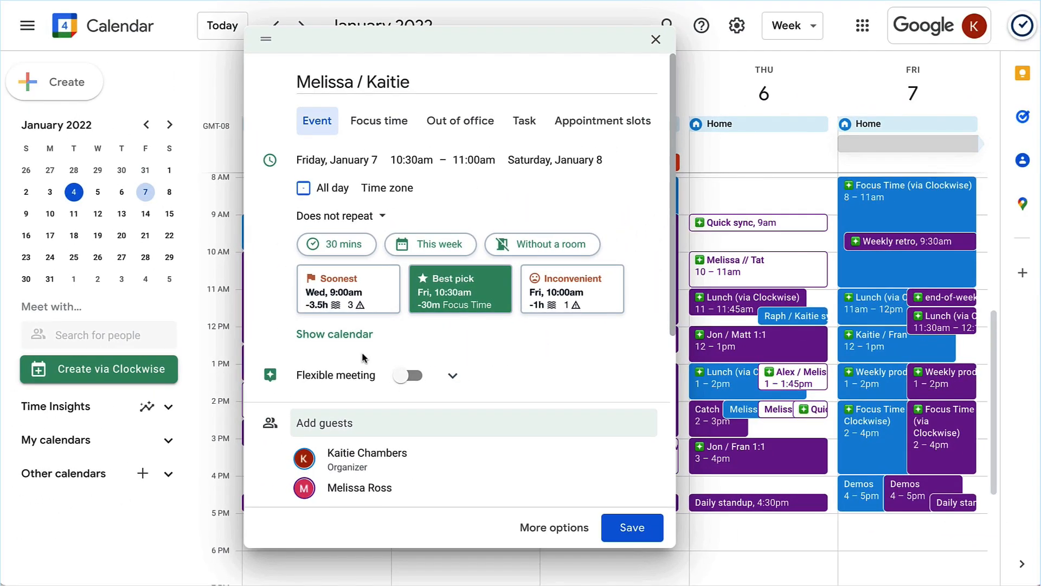
Make the Friday noon Kaitie / Fran meeting flexible within the week, limited to 10:00am–12:30pm.
click(408, 375)
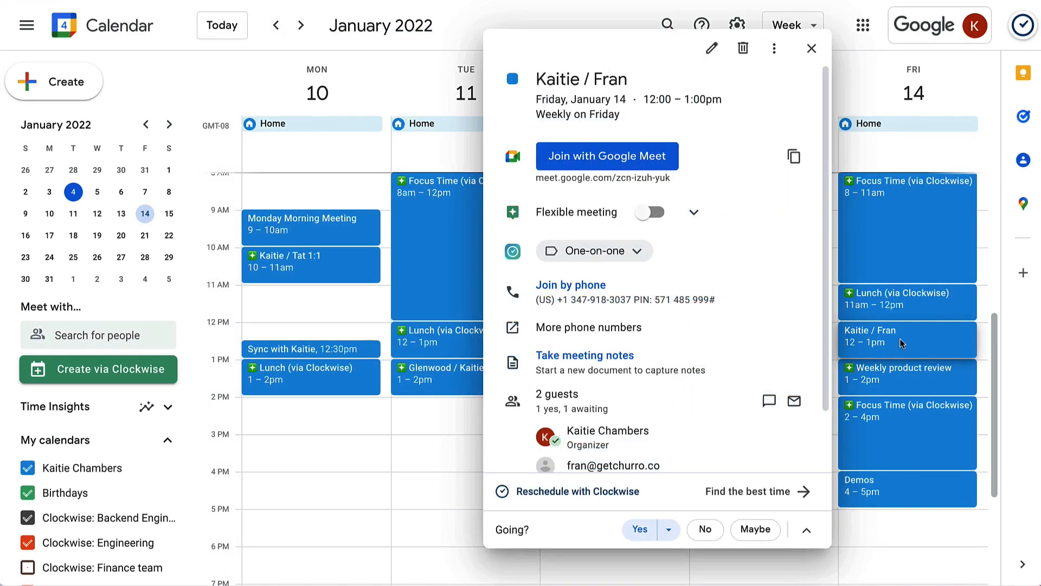
click(649, 213)
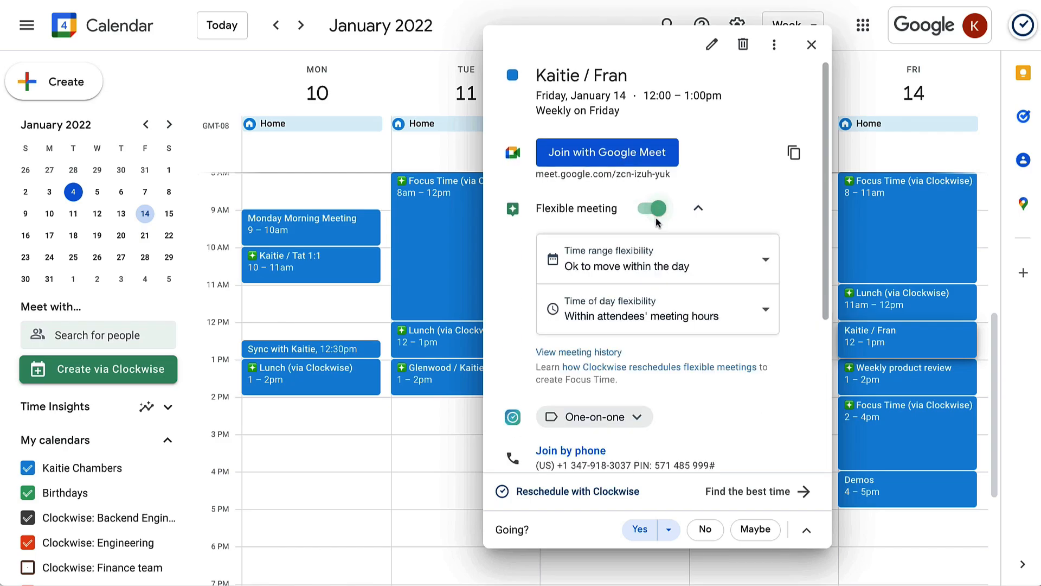
click(657, 258)
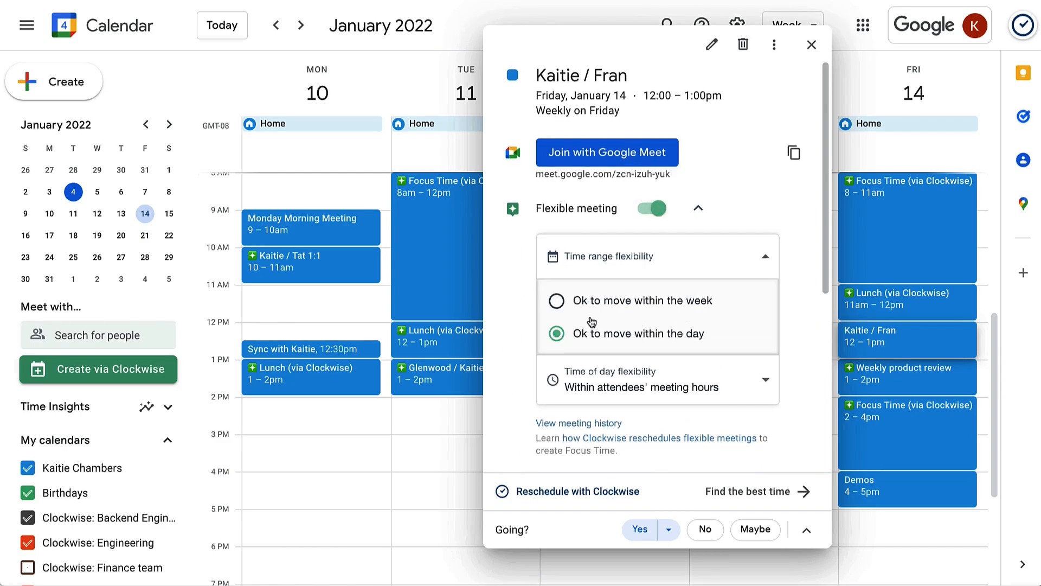
click(556, 300)
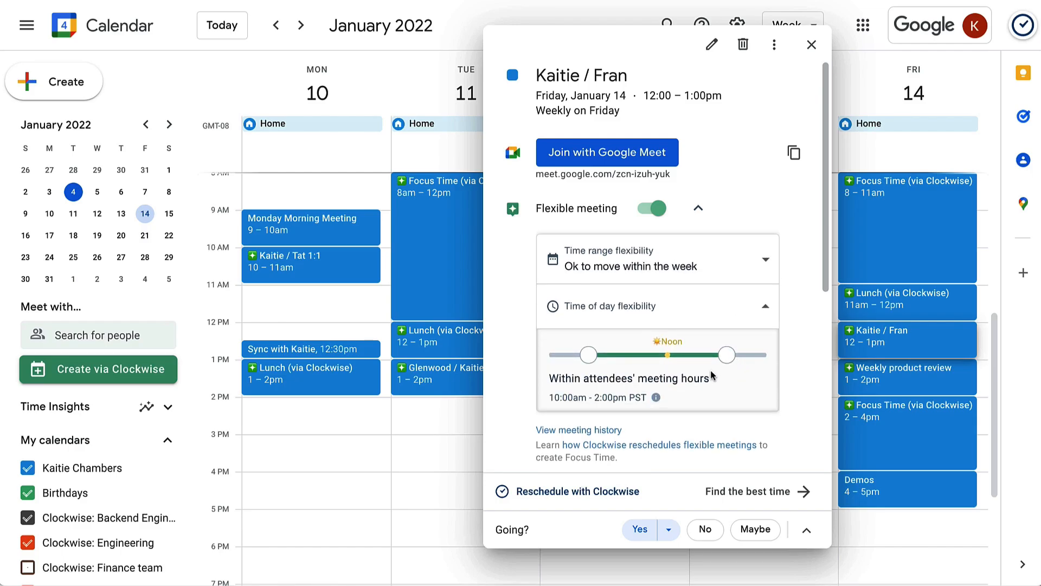
drag(726, 355, 665, 355)
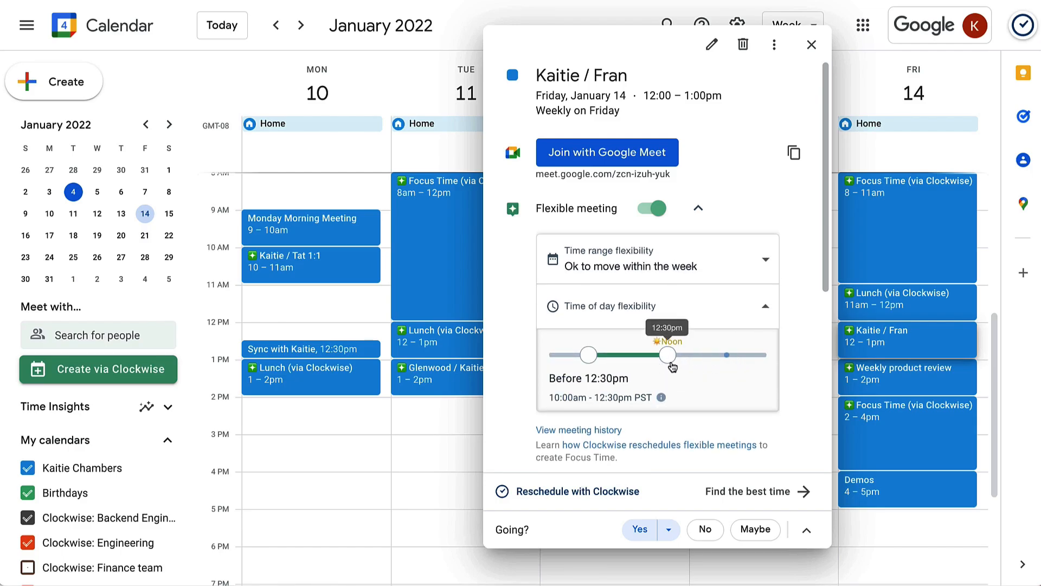
mouse_move(805, 362)
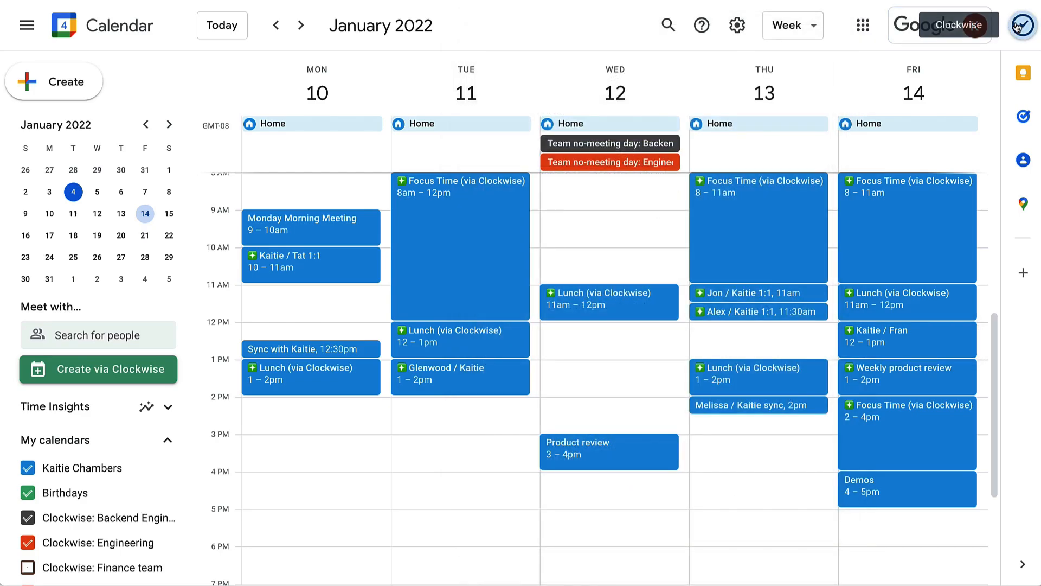
Enable automatic Focus Time scheduling at 12 hours per week in Clockwise settings.
click(1023, 24)
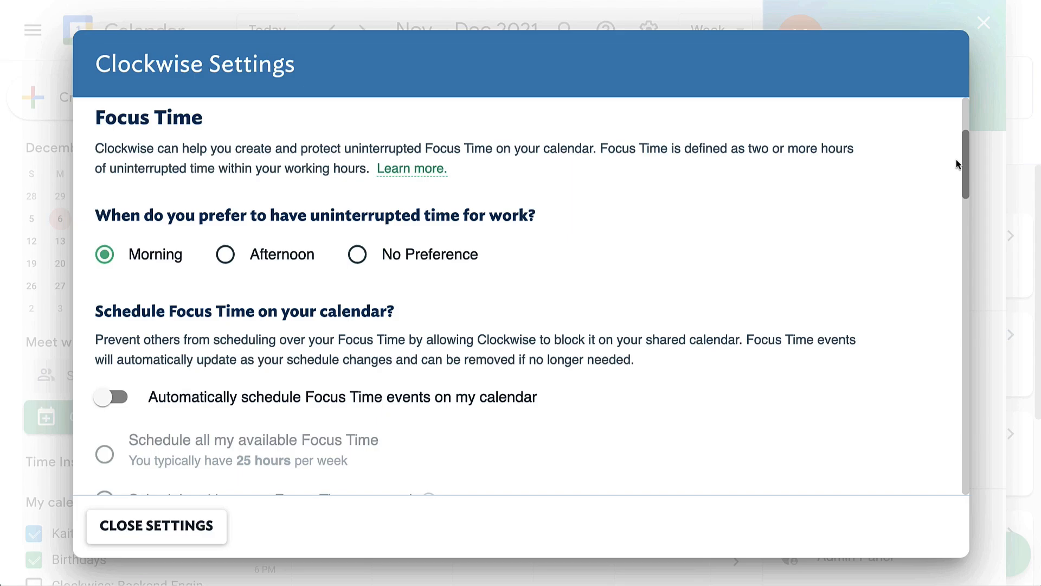
scroll(down, 3)
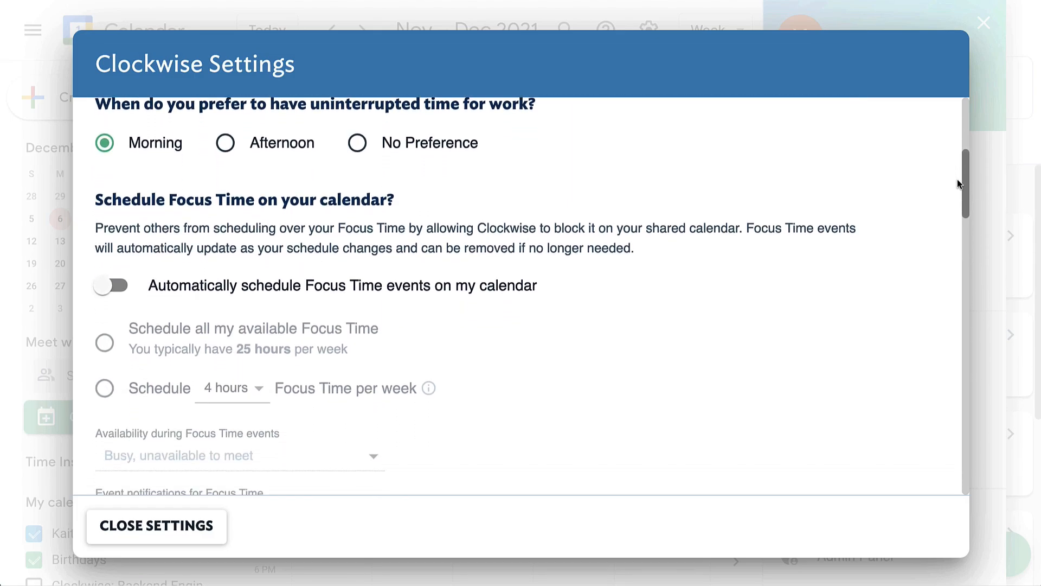
scroll(down, 3)
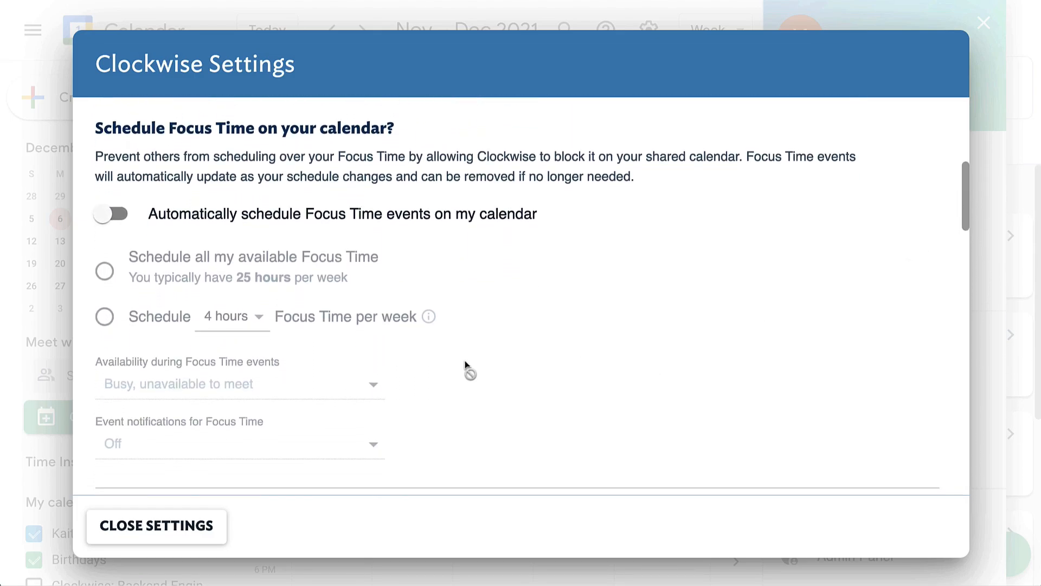
click(111, 214)
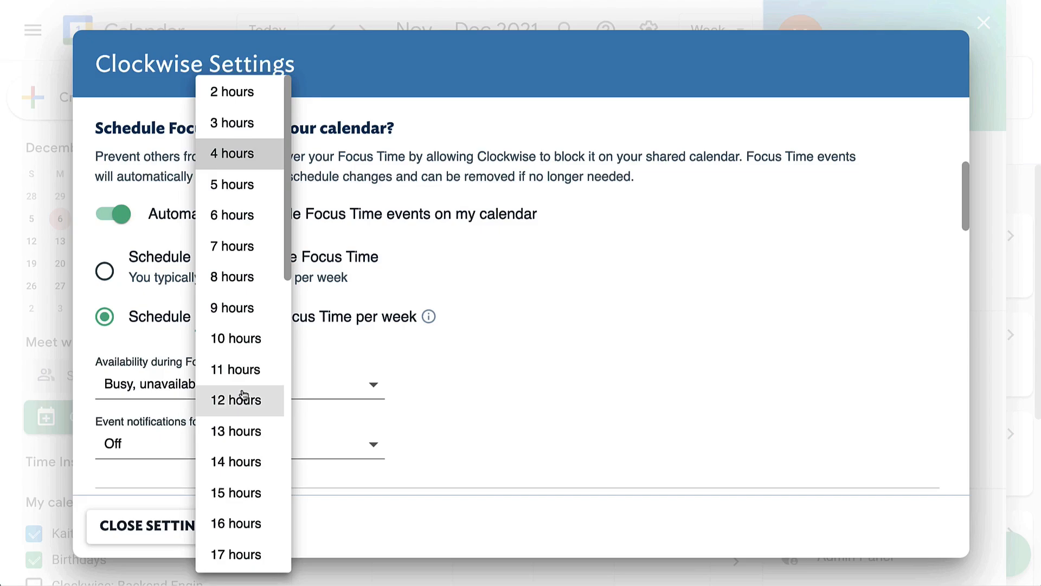
click(235, 399)
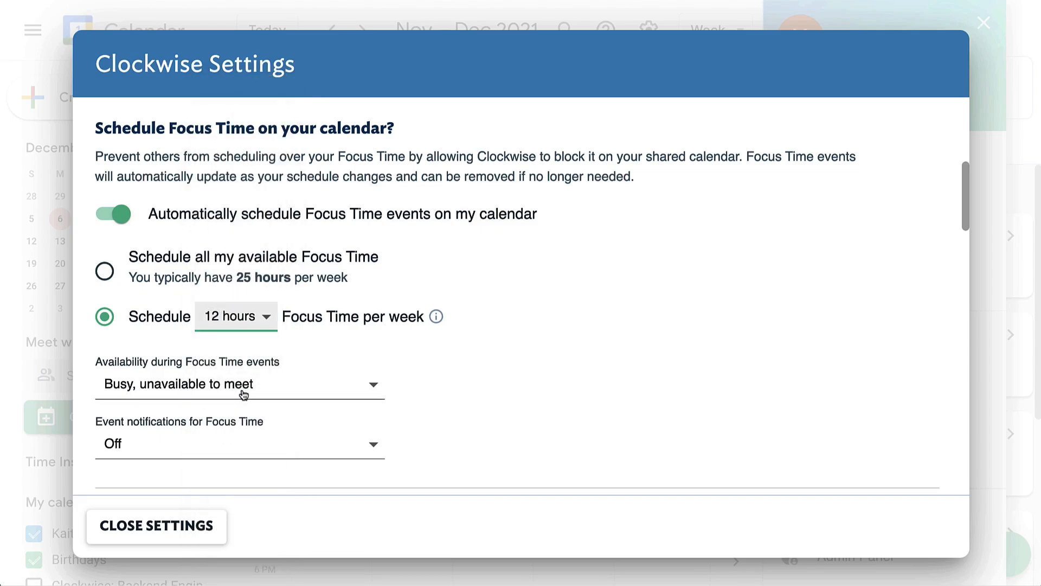
mouse_move(350, 277)
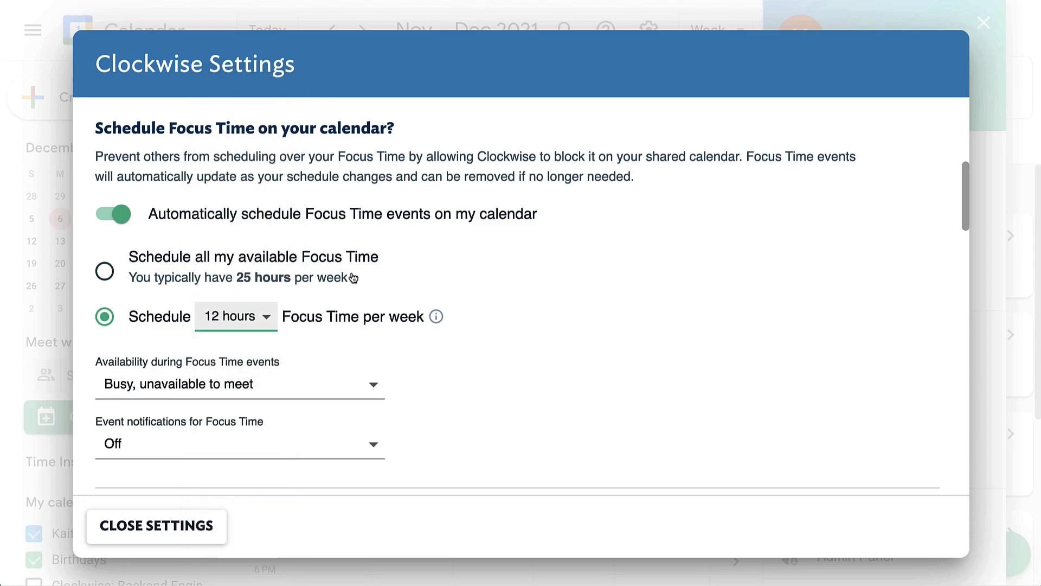
click(156, 526)
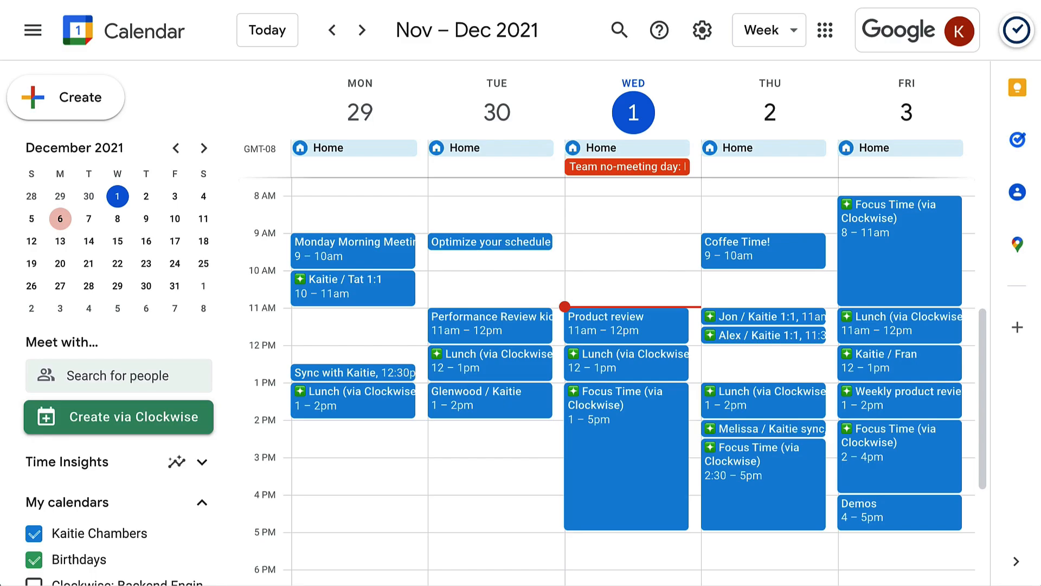
mouse_move(936, 273)
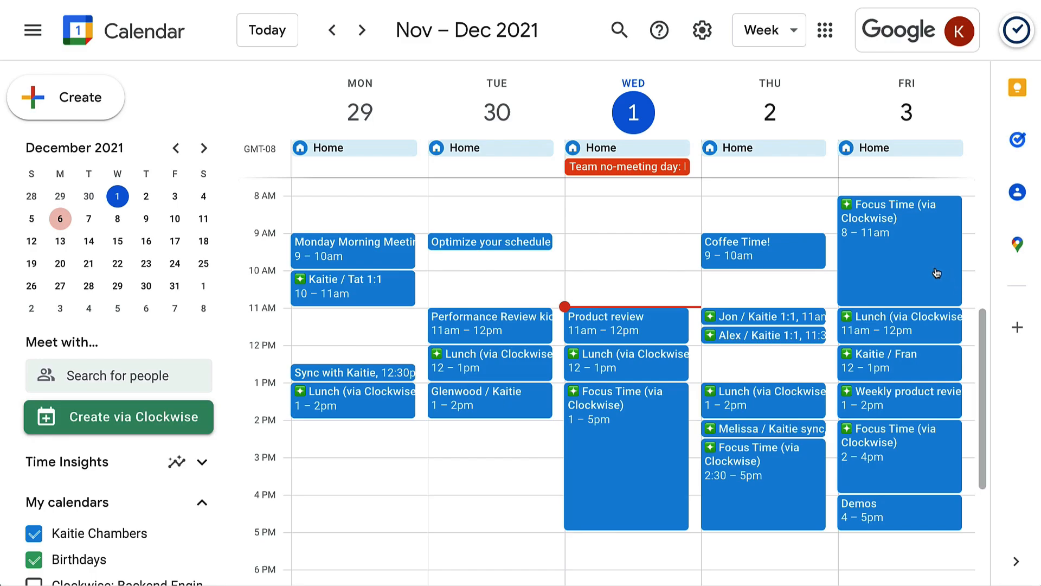
Inspect the Friday morning Focus Time block in the week view.
click(900, 249)
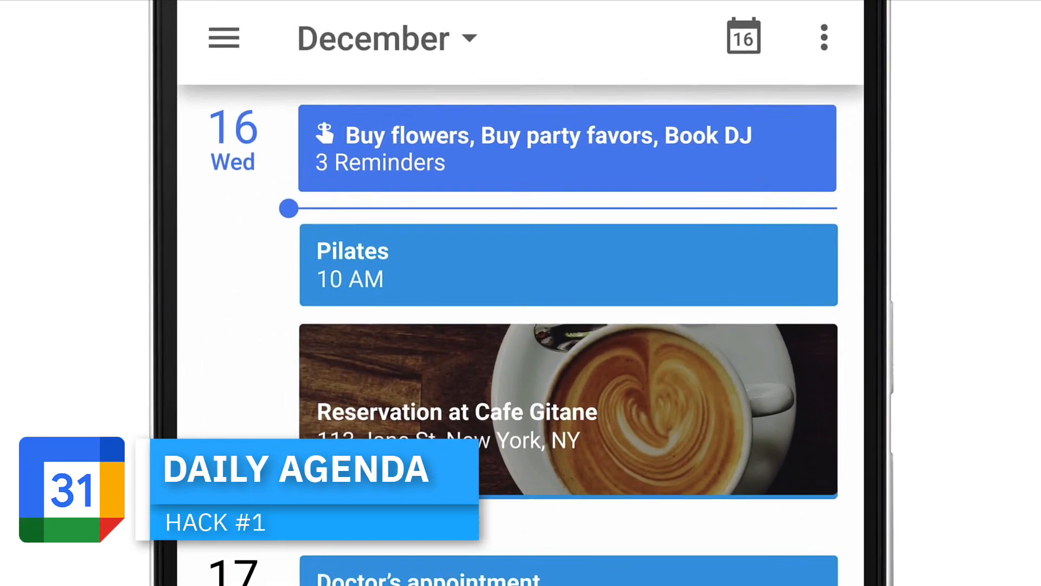
Scroll back to the March 2022 week view with daily working locations.
scroll(down, 3)
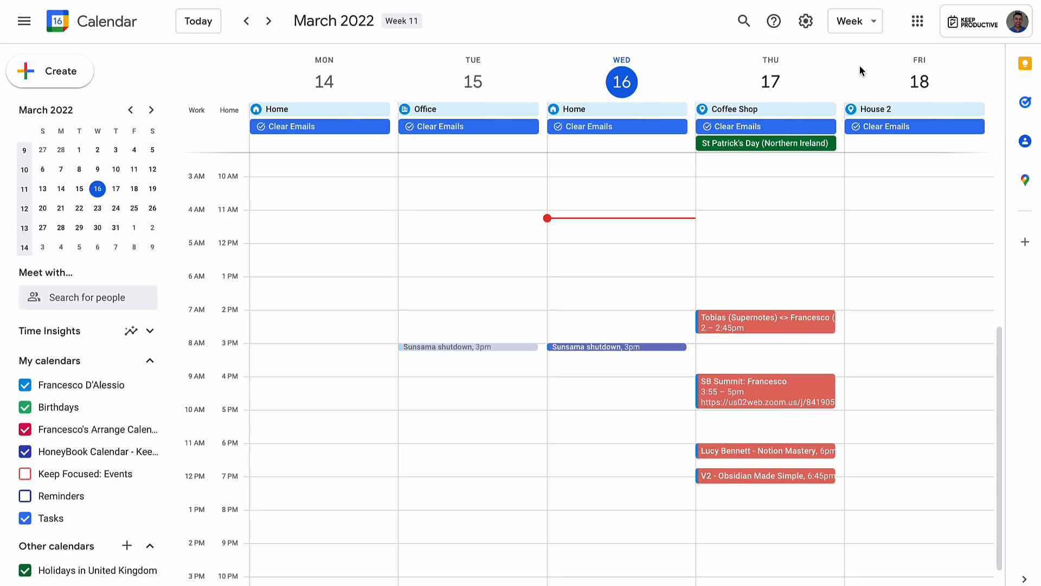
mouse_move(805, 20)
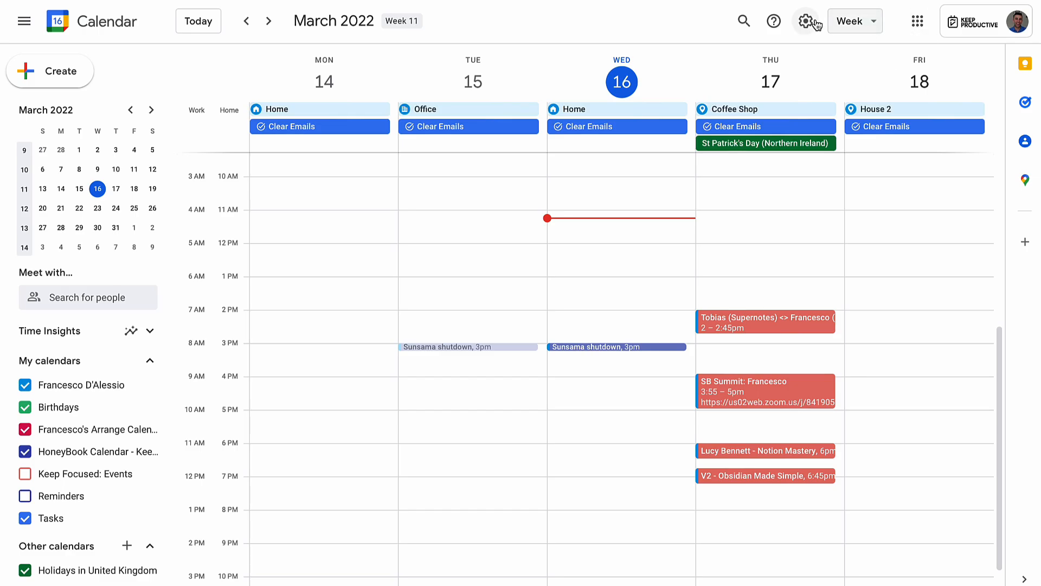
Set the personal calendar's Daily agenda notification to Email and return to the week view.
click(804, 20)
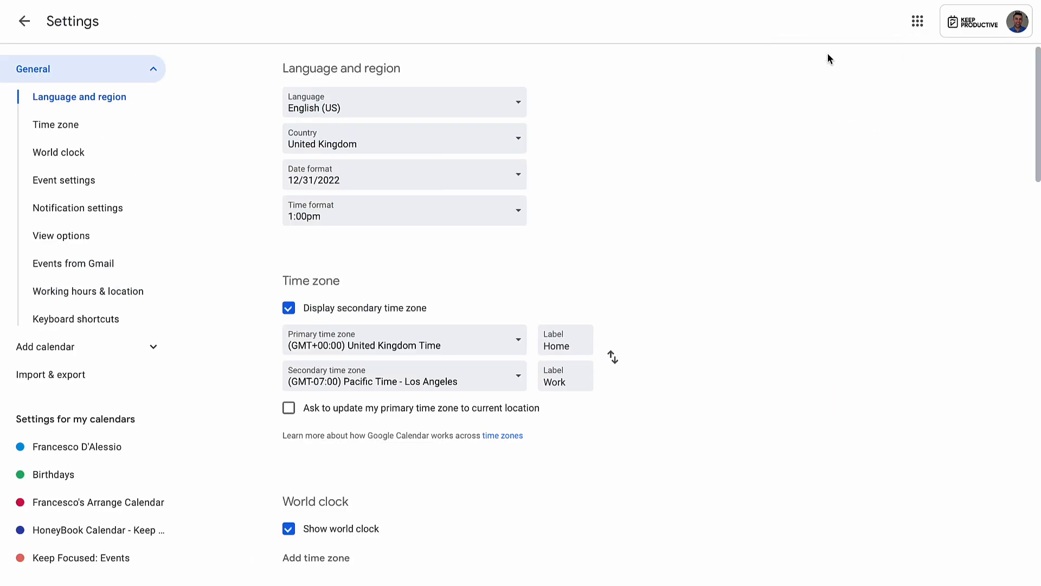
click(78, 447)
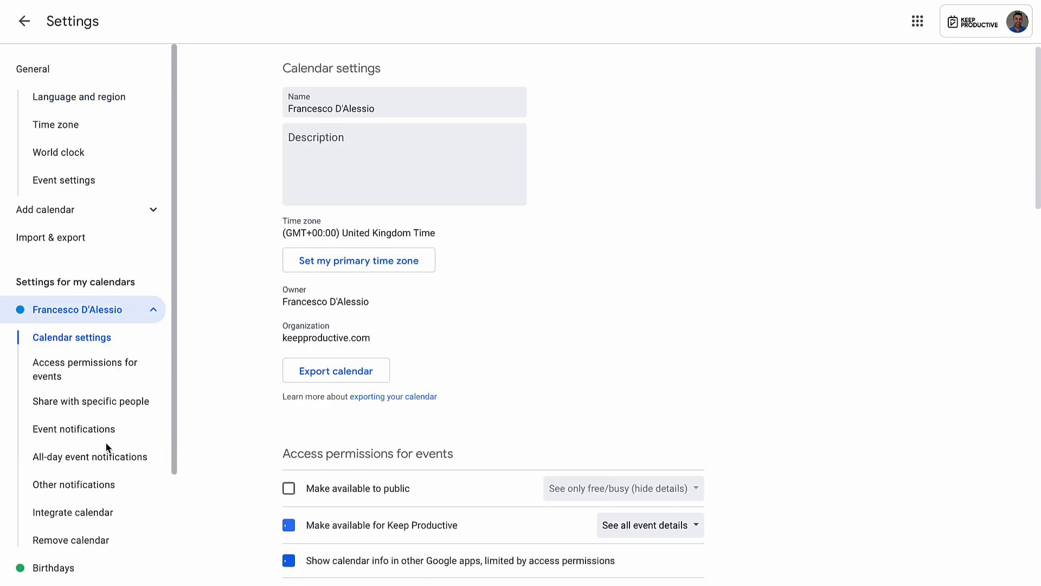
scroll(down, 3)
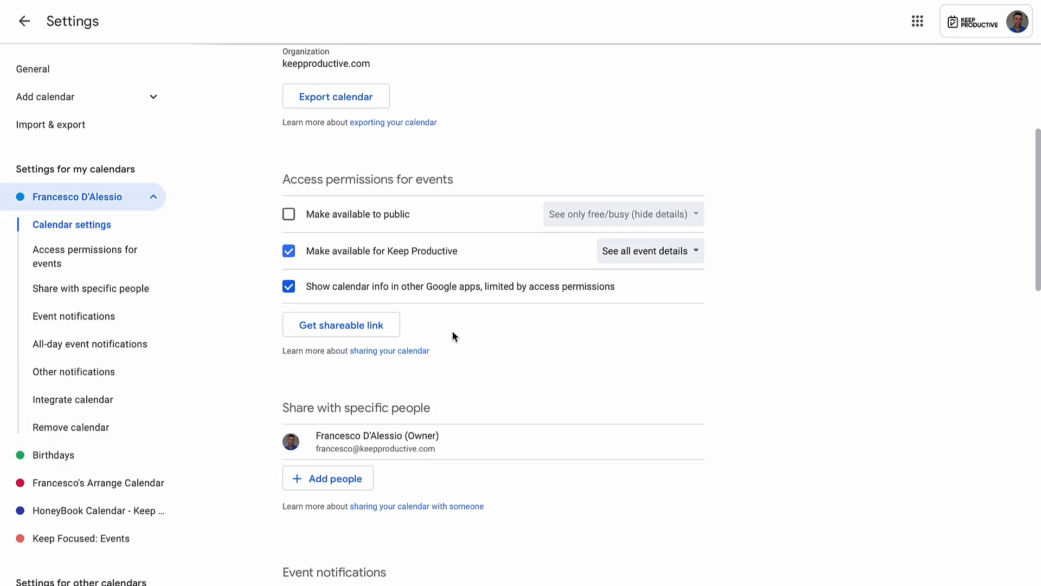
scroll(down, 3)
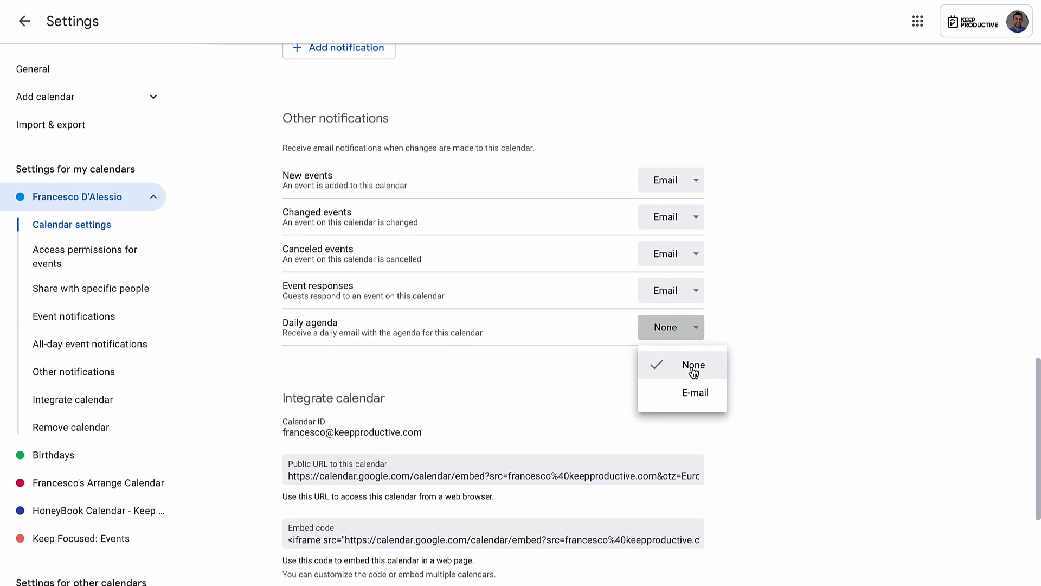
click(694, 392)
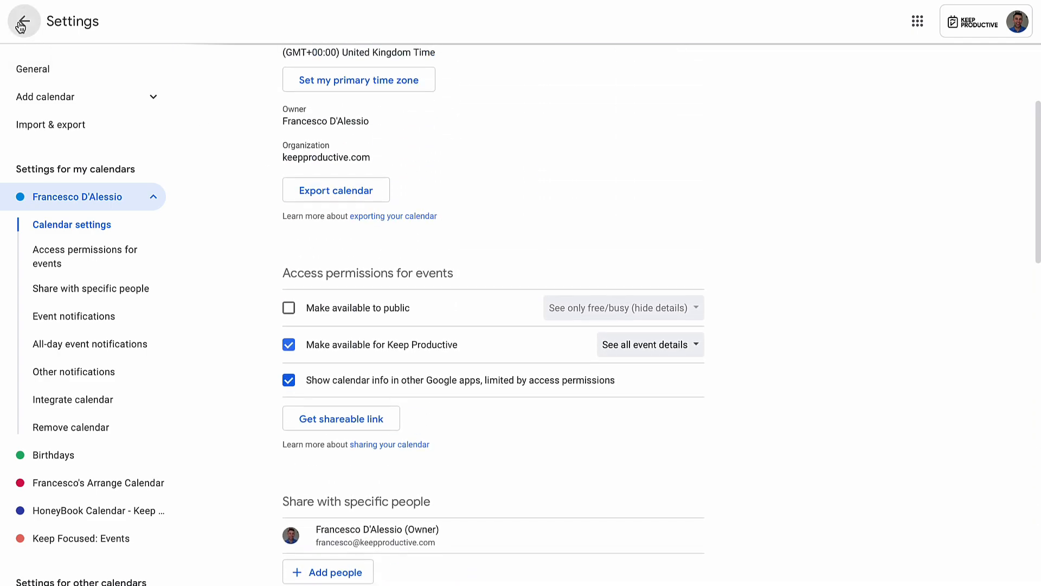
click(23, 20)
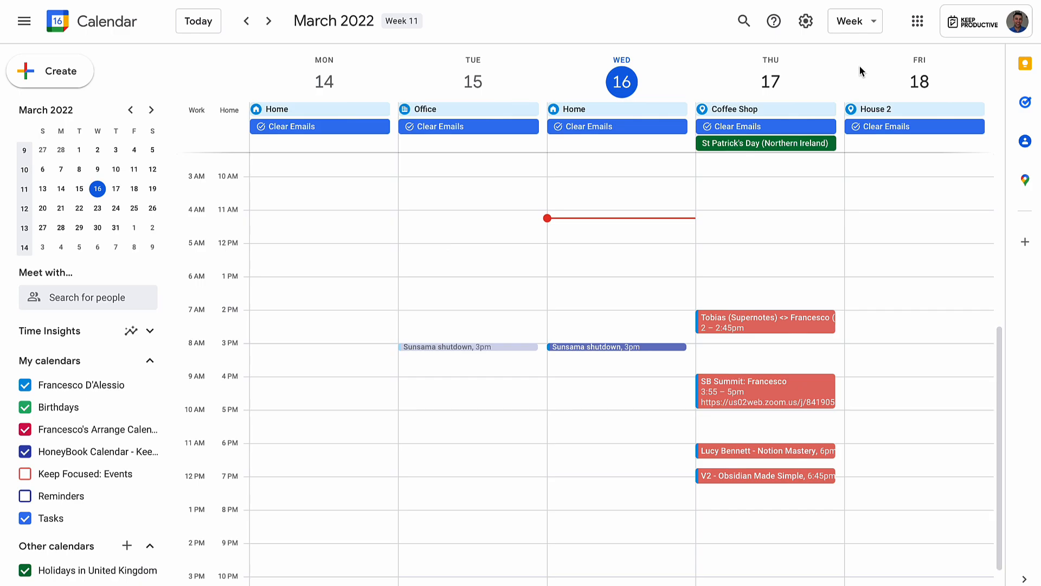
mouse_move(905, 51)
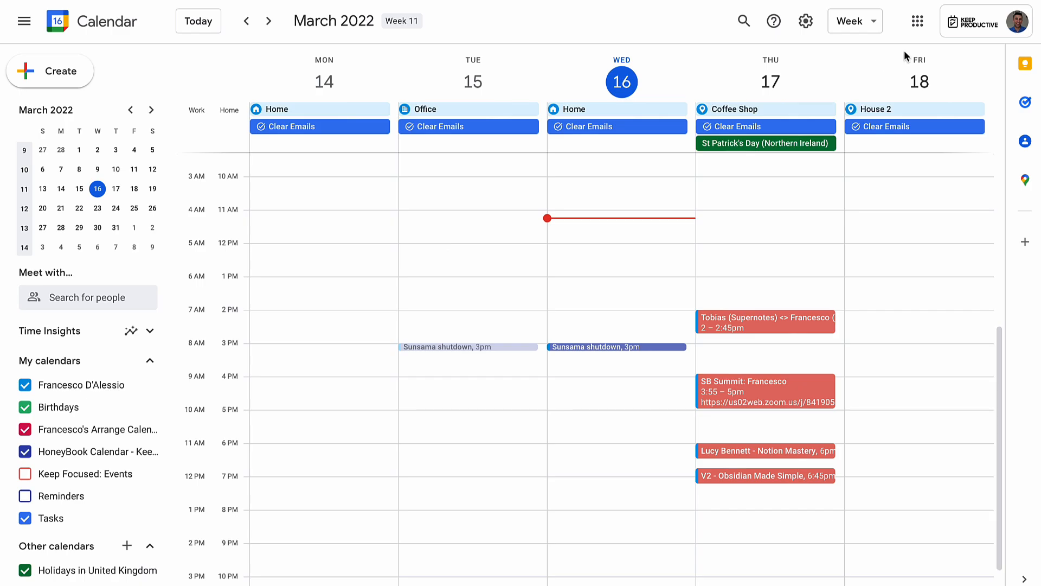
Reopen notification settings, confirm Daily agenda is Email, and go back to the calendar.
click(806, 20)
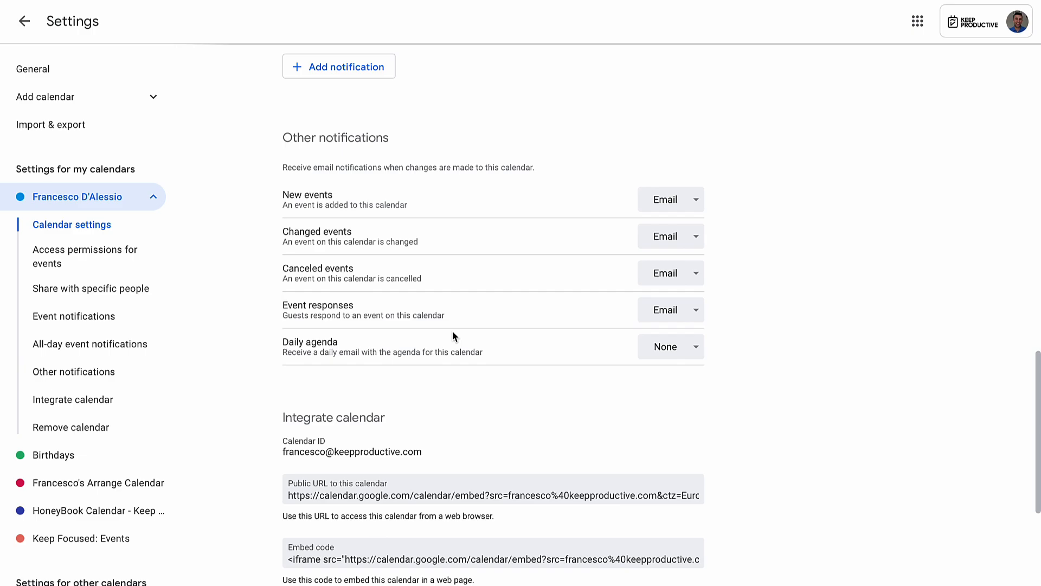
click(671, 347)
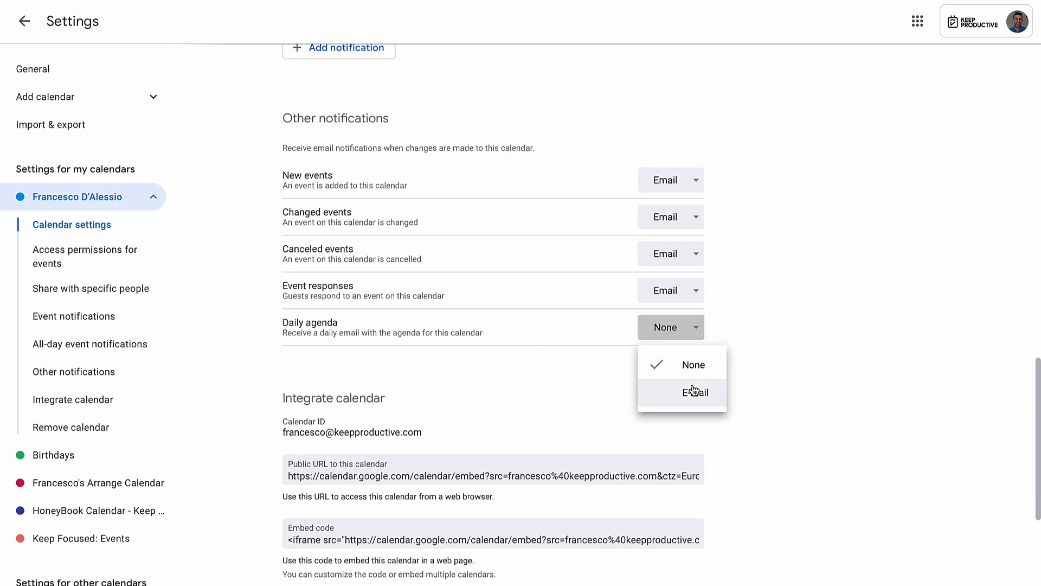
click(694, 393)
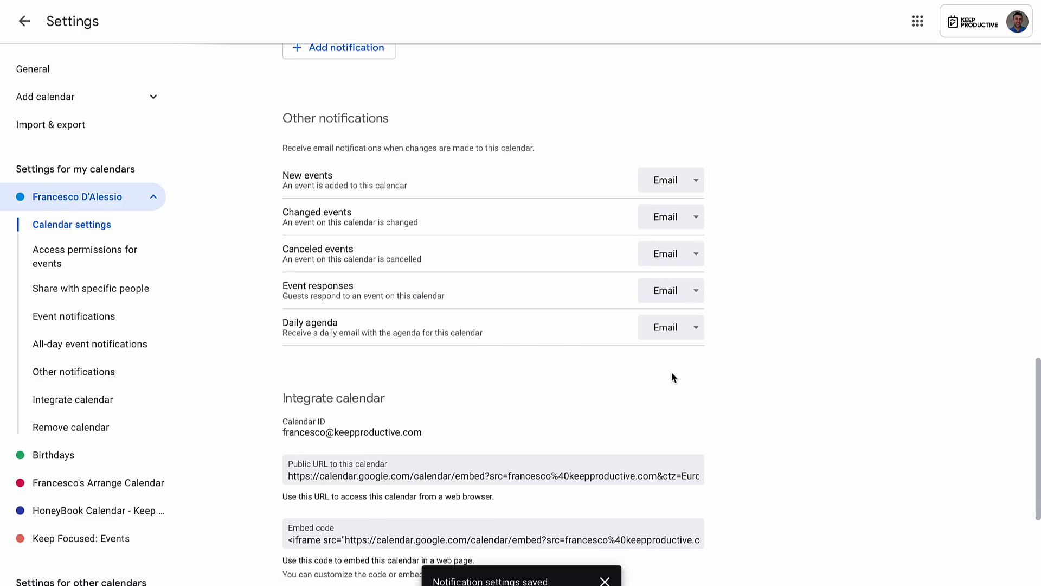
click(24, 21)
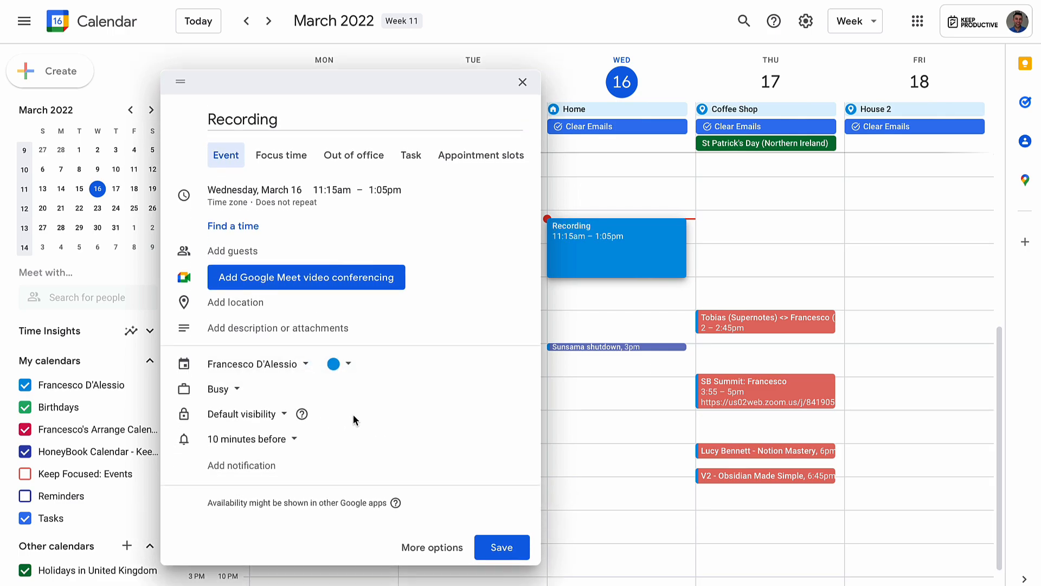
Check the Recording event's availability options and keep it marked Busy.
click(217, 389)
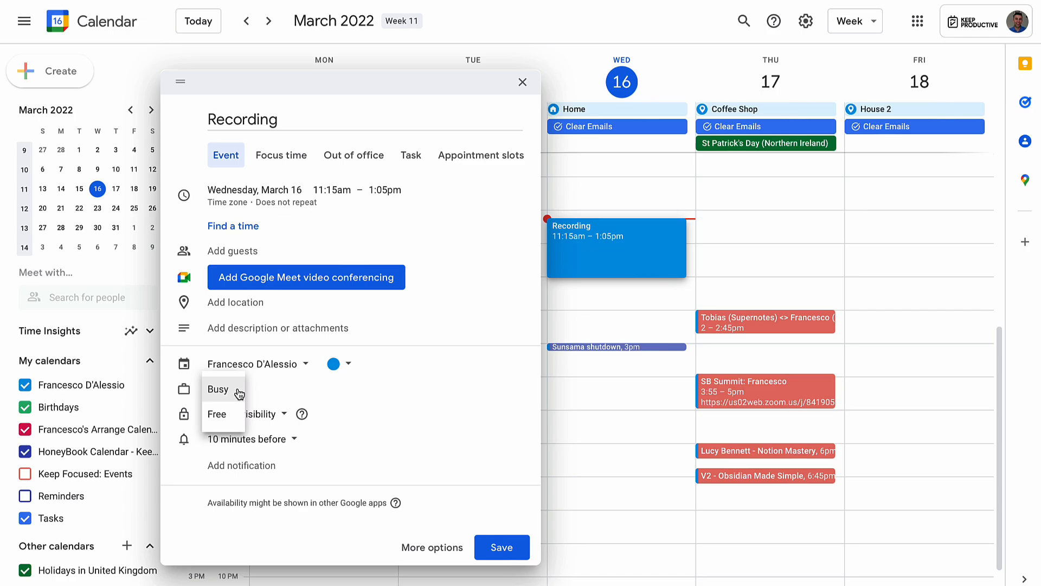
click(218, 388)
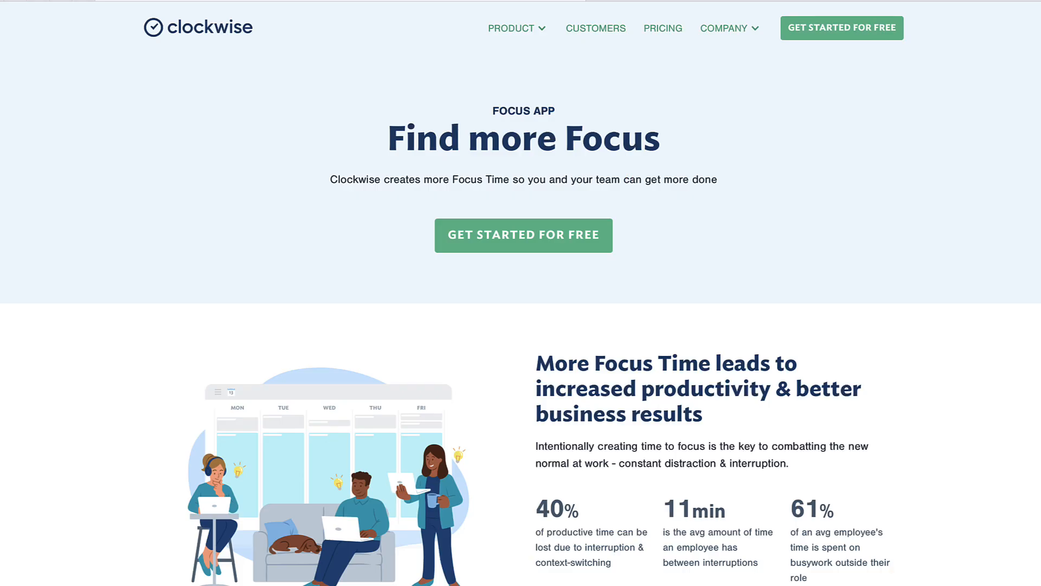
Scroll to Clockwise's automatic Focus Time section, then start titling a new March 16 event.
scroll(down, 3)
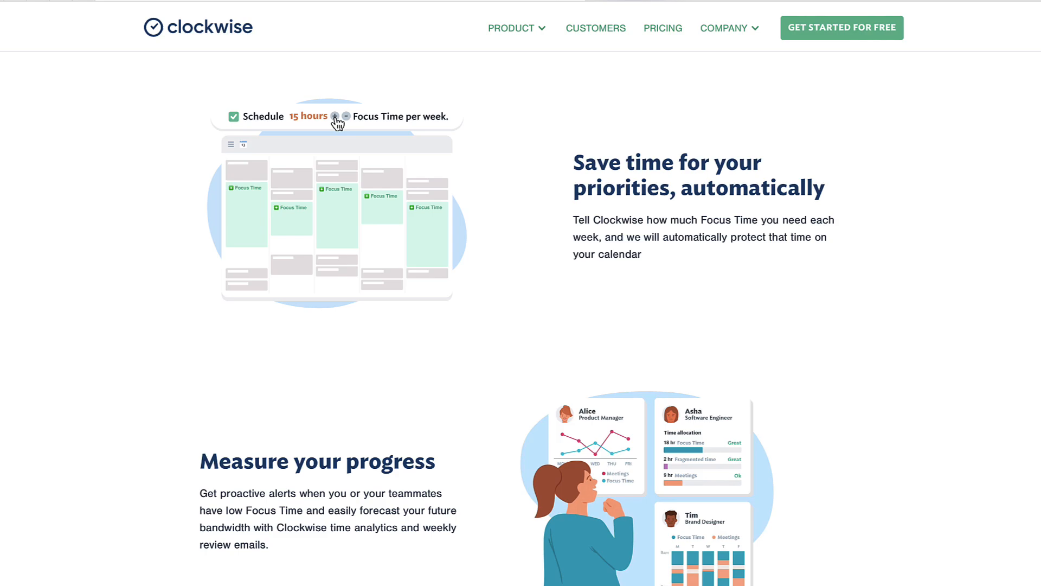
click(347, 116)
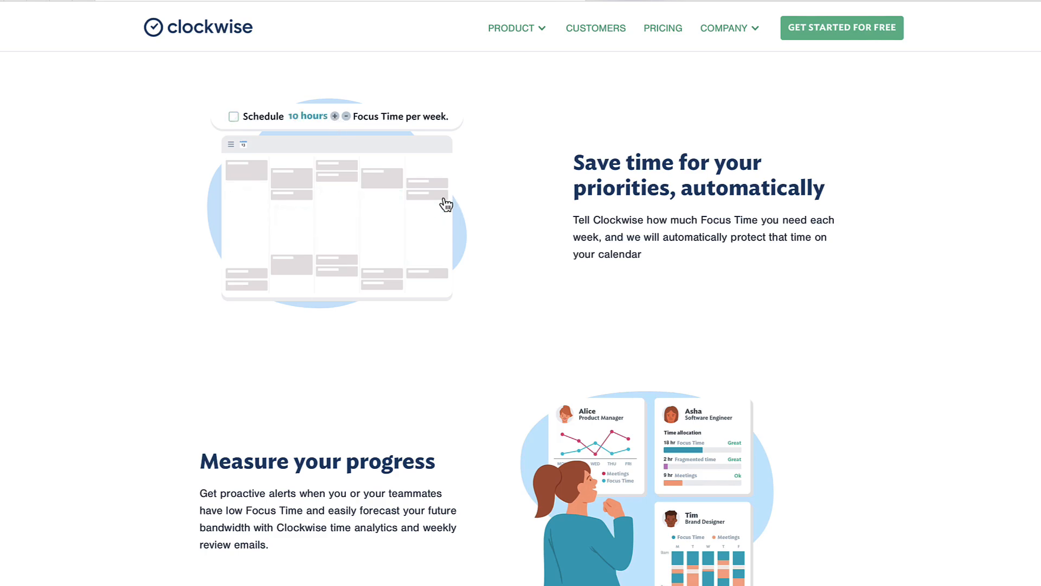
click(235, 116)
text(R)
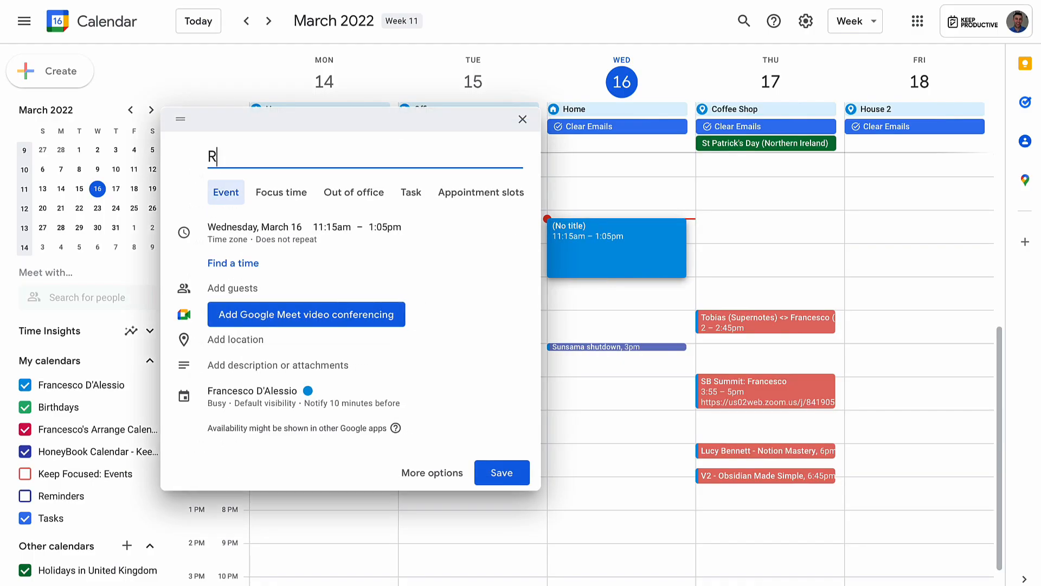
Title the Wednesday 11:15am–1:05pm event Recording, keep Busy, and close the draft unsaved.
text(ecording)
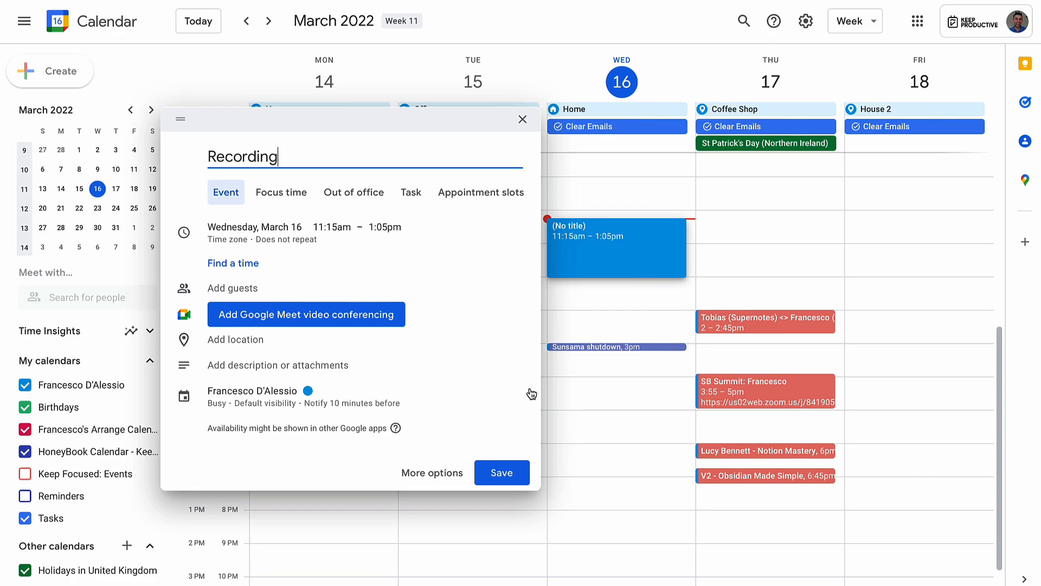
click(216, 402)
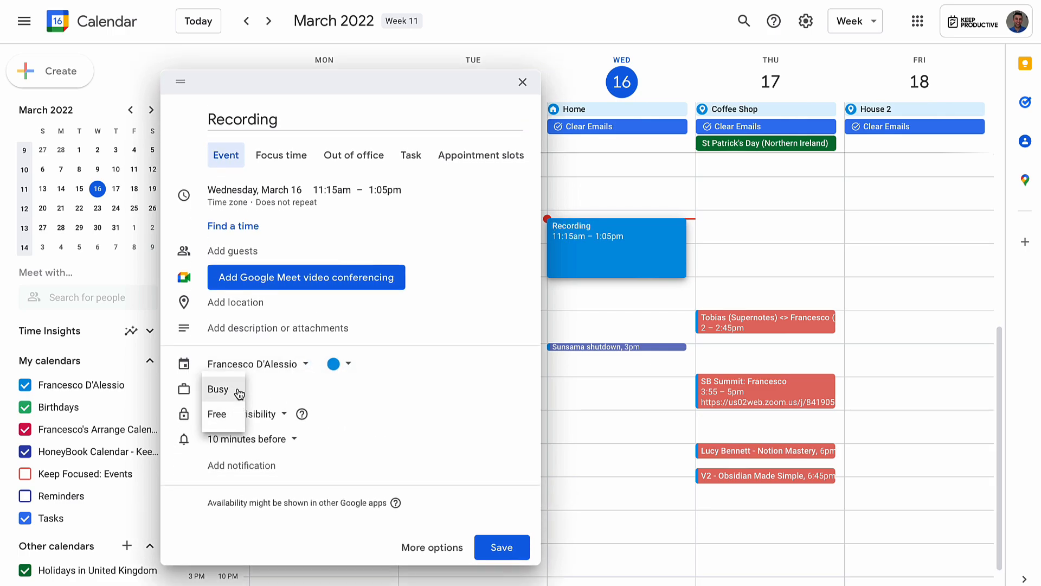
click(218, 388)
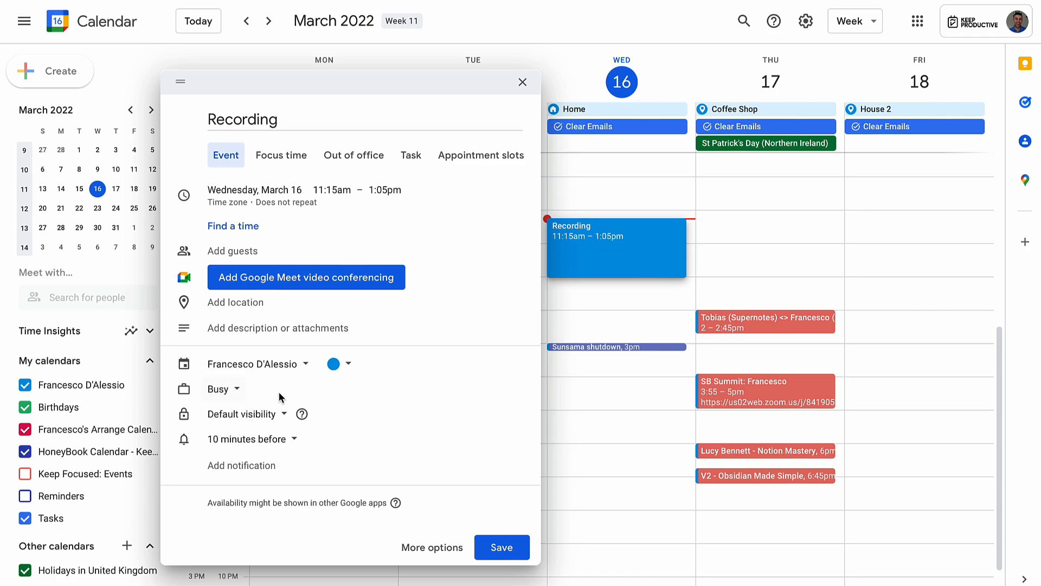
mouse_move(286, 399)
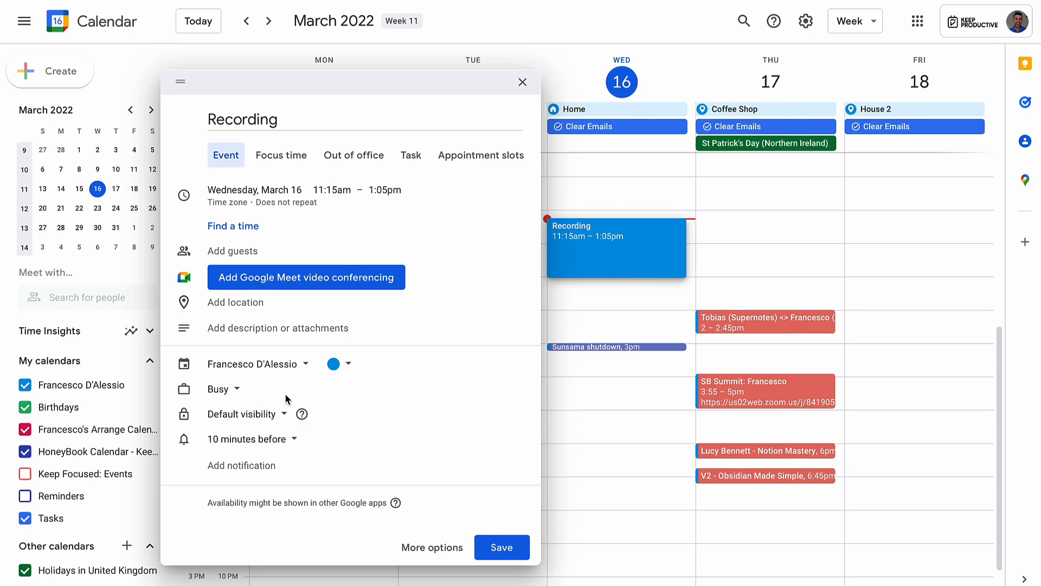
click(522, 82)
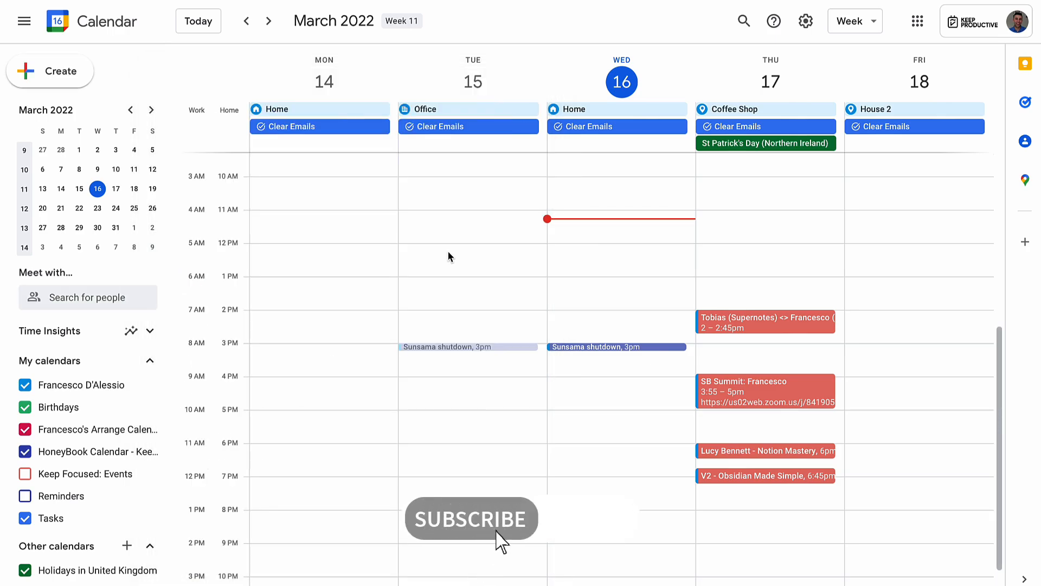
mouse_move(455, 254)
text(R)
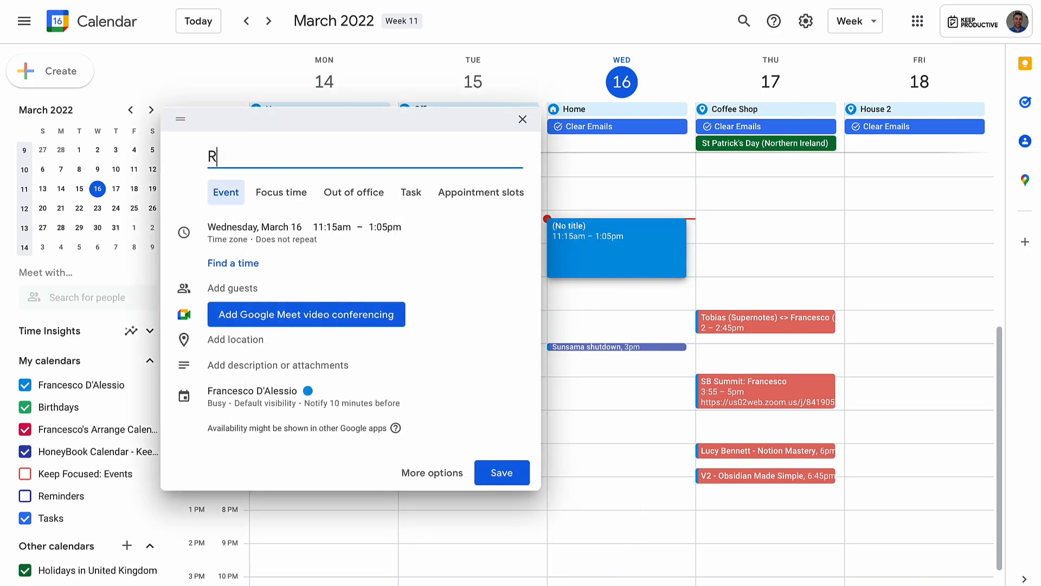
Retype the title Recording in the reopened event draft.
text(ecording)
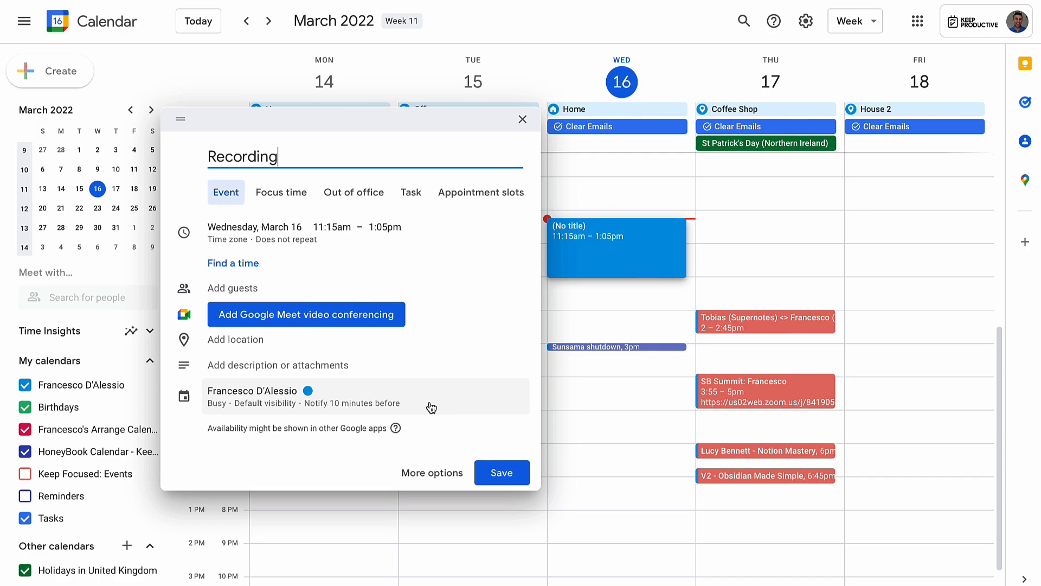
Discard the event draft and reach the World clock settings to add a time zone.
click(806, 21)
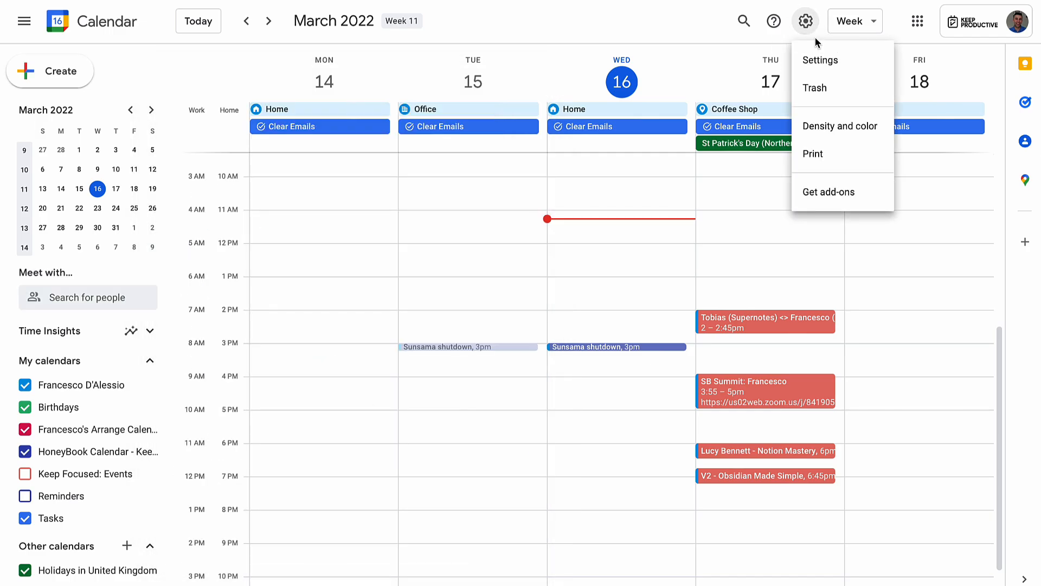
click(819, 60)
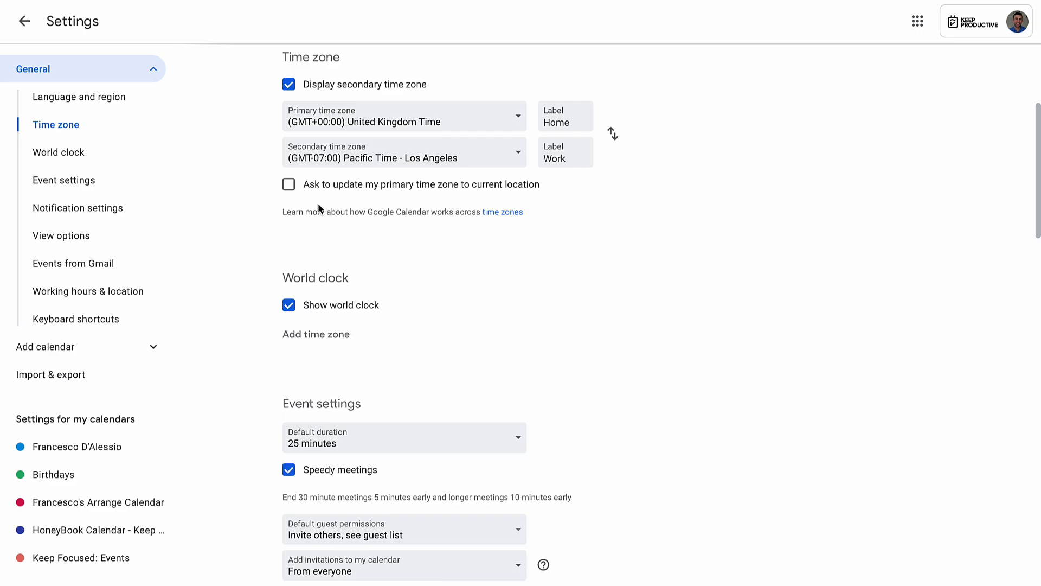
click(405, 114)
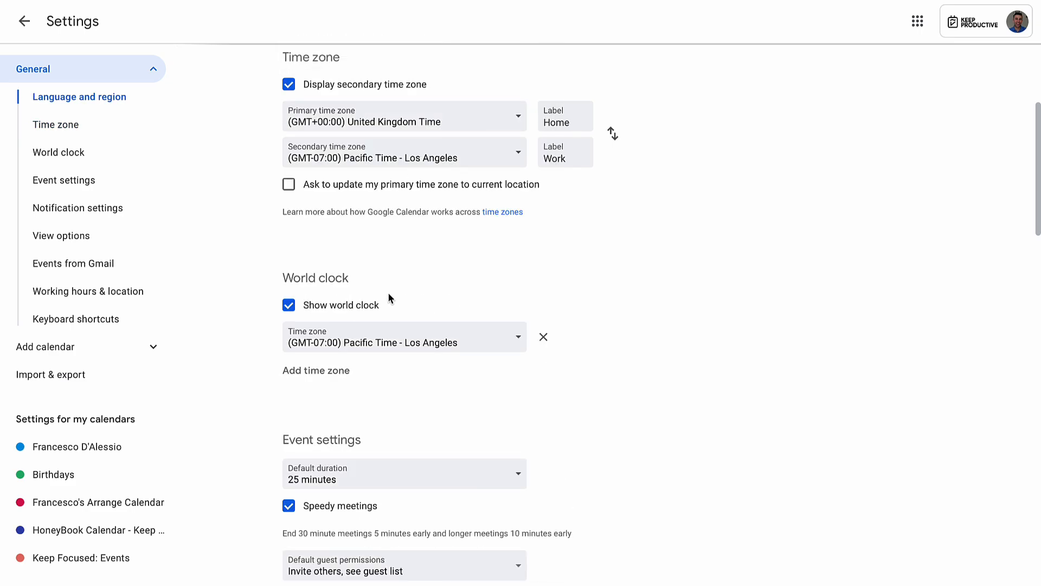
Choose Eastern Standard Time - Jamaica as the new world clock entry.
click(405, 336)
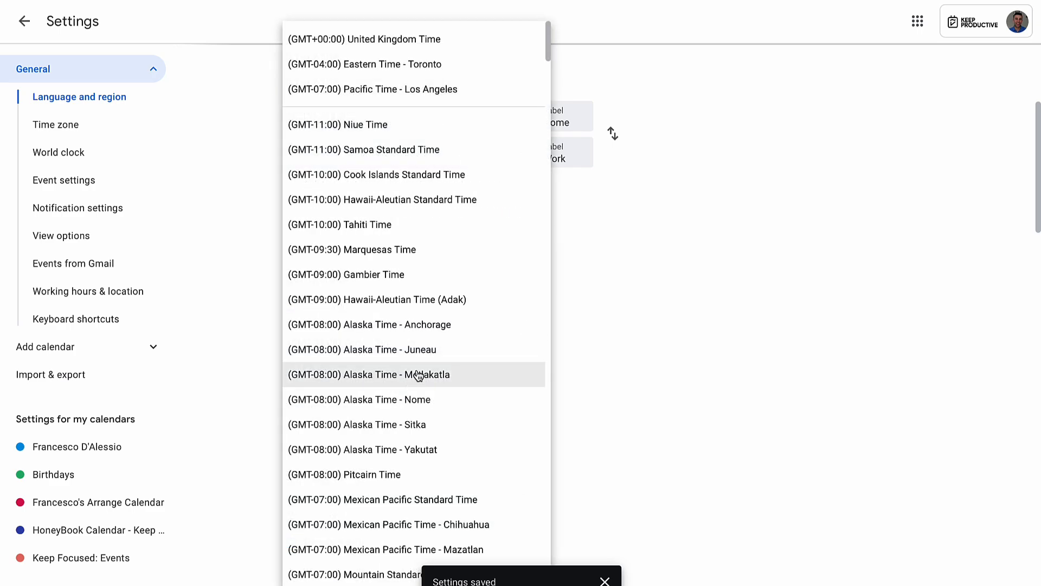
scroll(down, 3)
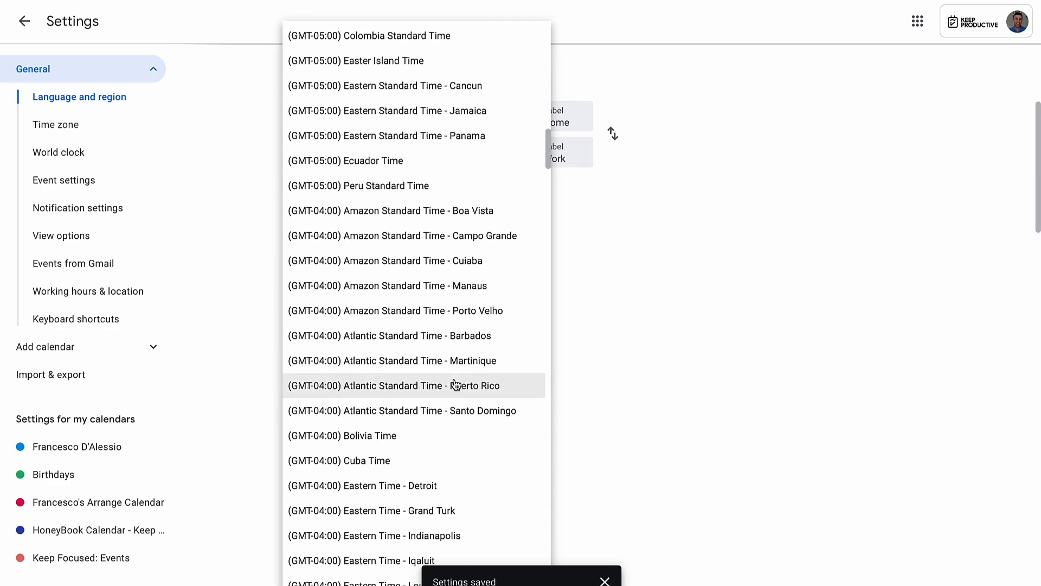
mouse_move(448, 113)
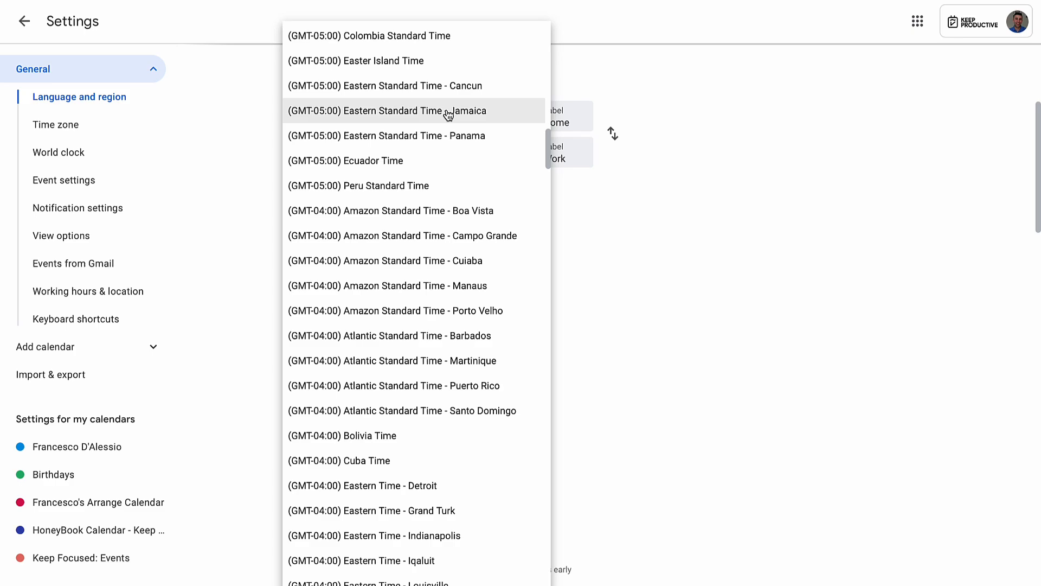
click(411, 111)
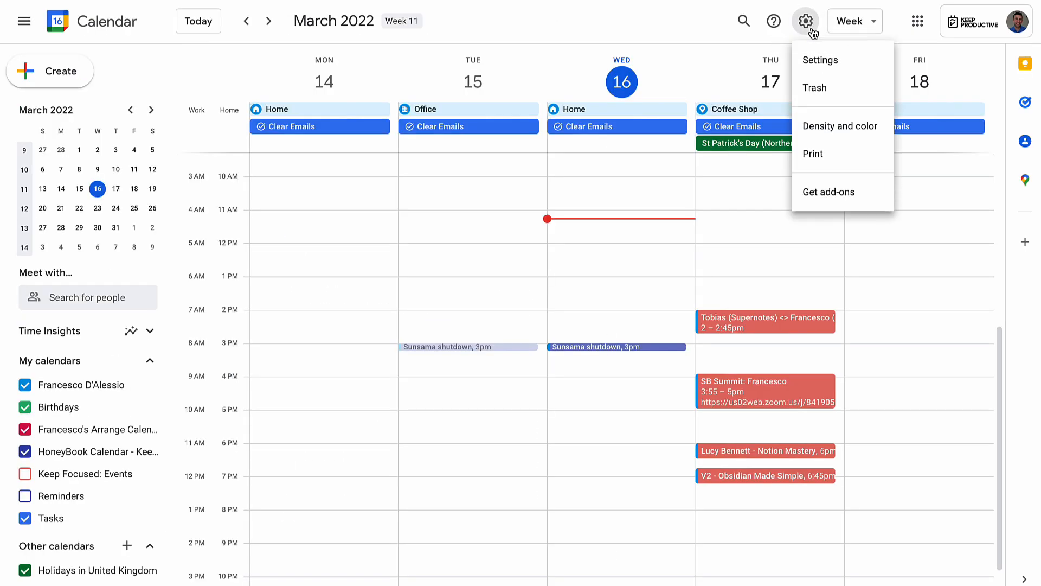
Add another world clock entry alongside Pacific Time - Los Angeles from the time zone list.
click(820, 61)
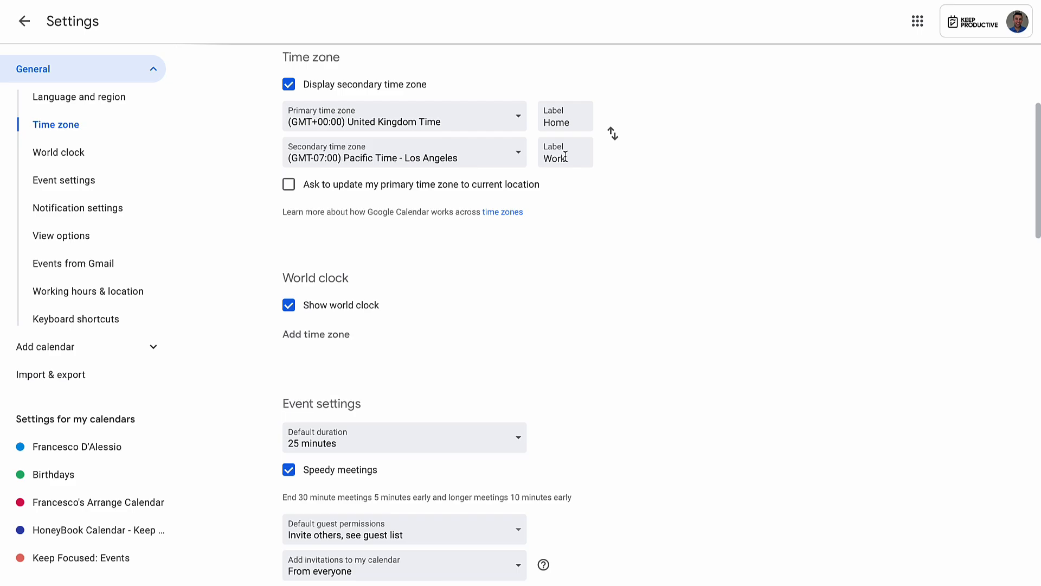
mouse_move(338, 193)
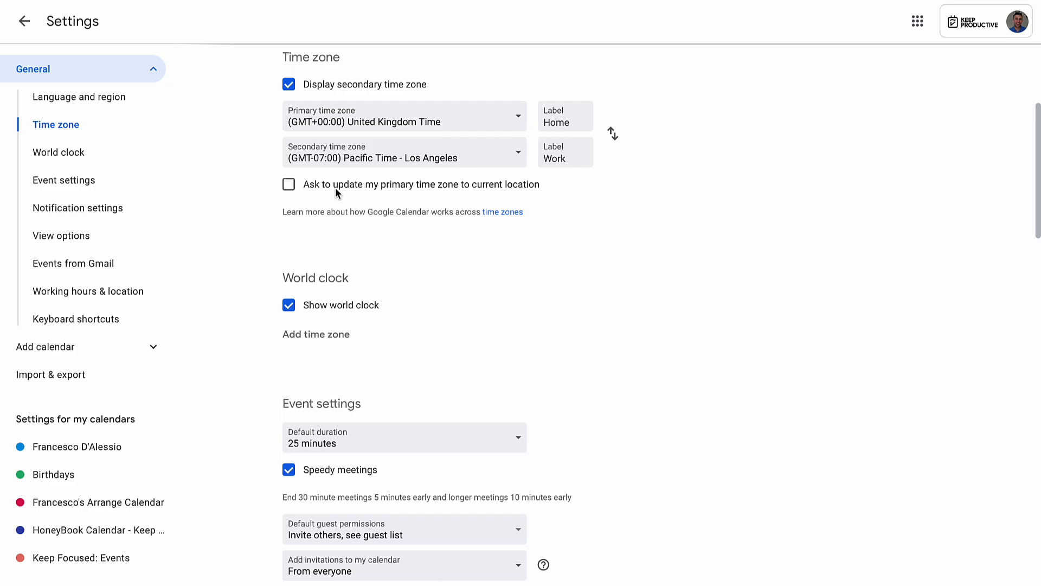
click(405, 116)
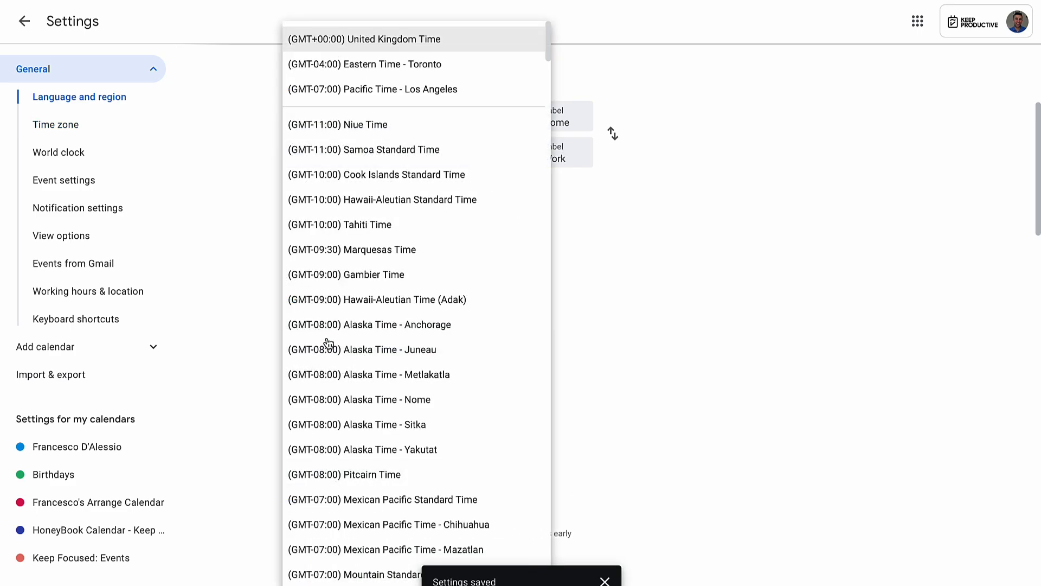
click(382, 89)
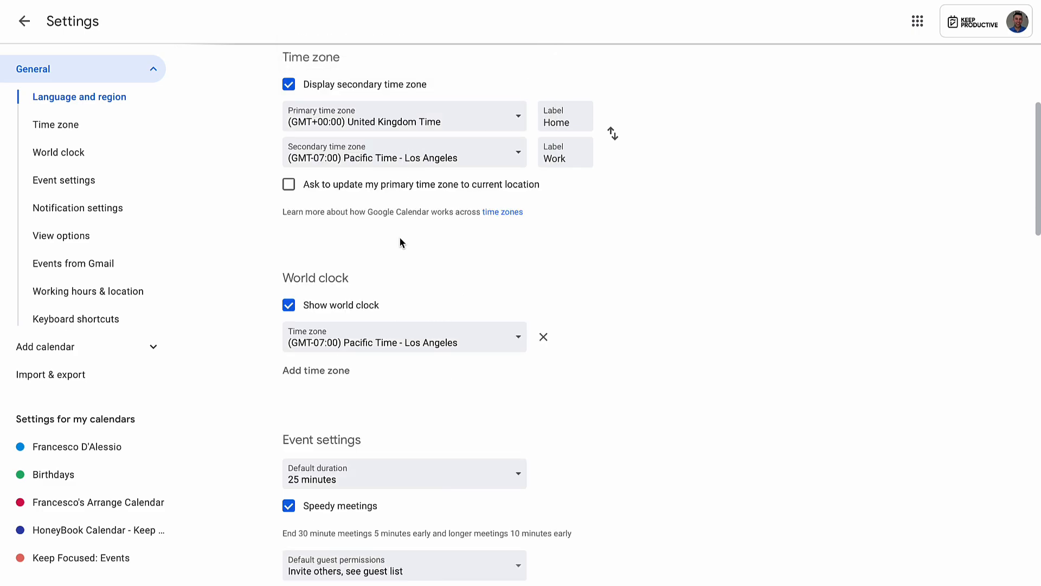
click(404, 116)
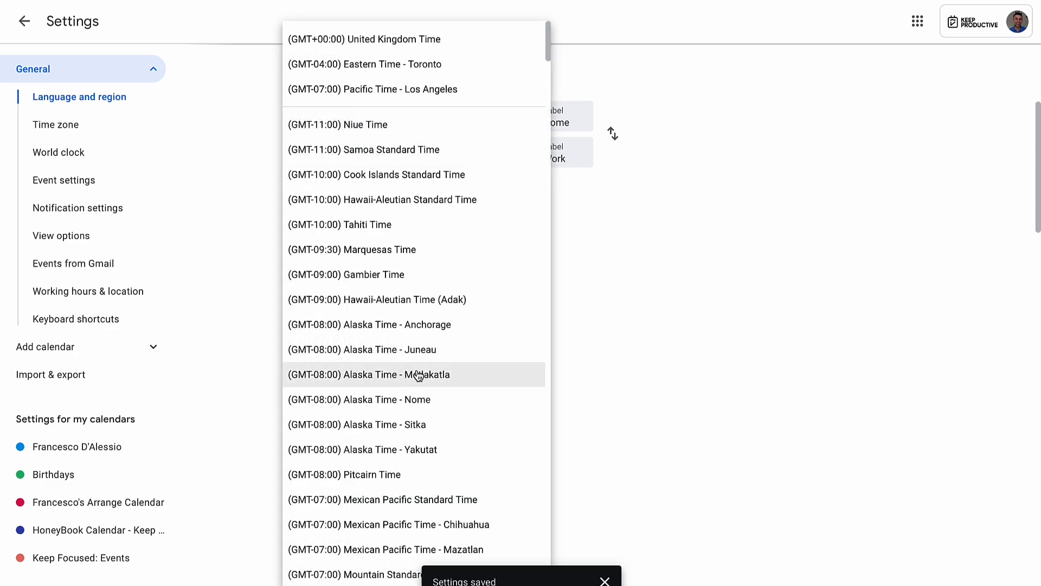
scroll(down, 3)
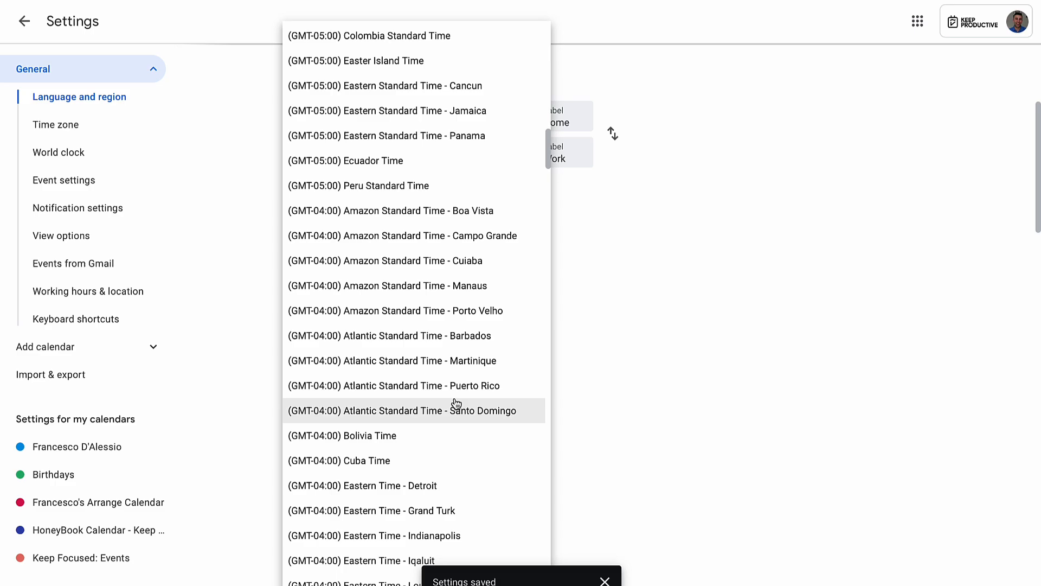
mouse_move(449, 162)
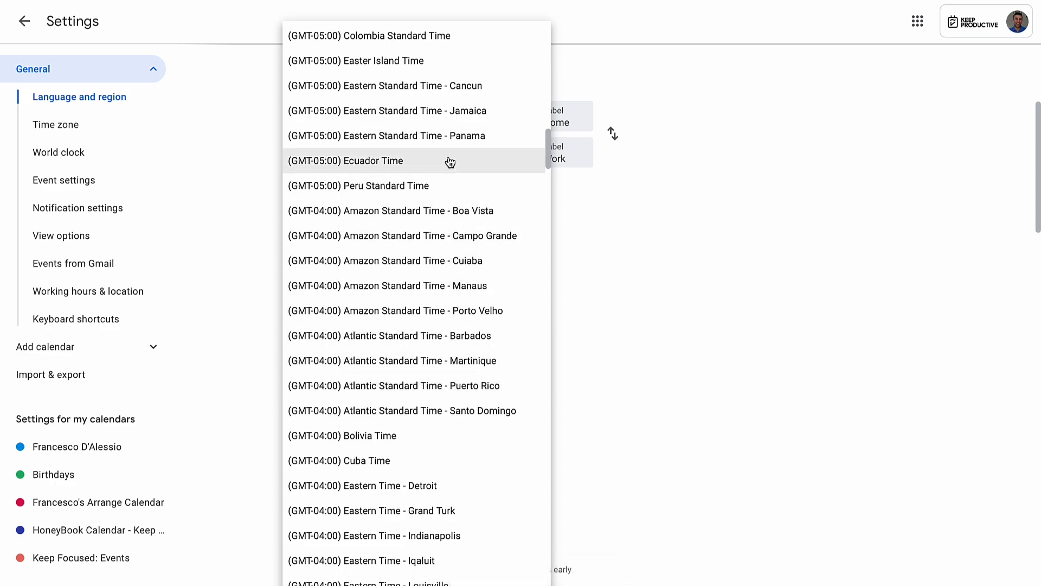
click(388, 111)
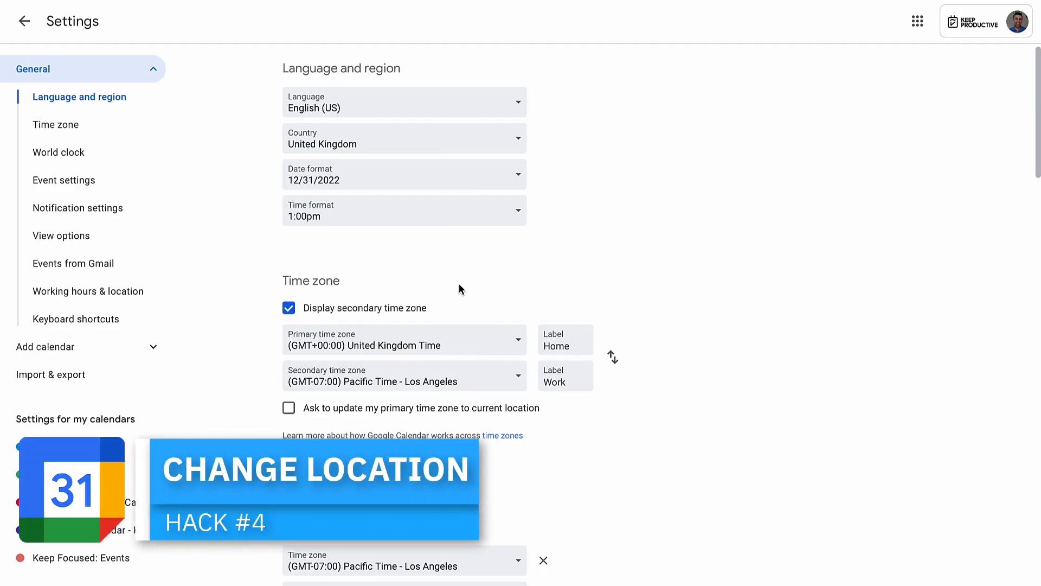
Go from the calendar to the Working hours & location settings page.
click(24, 20)
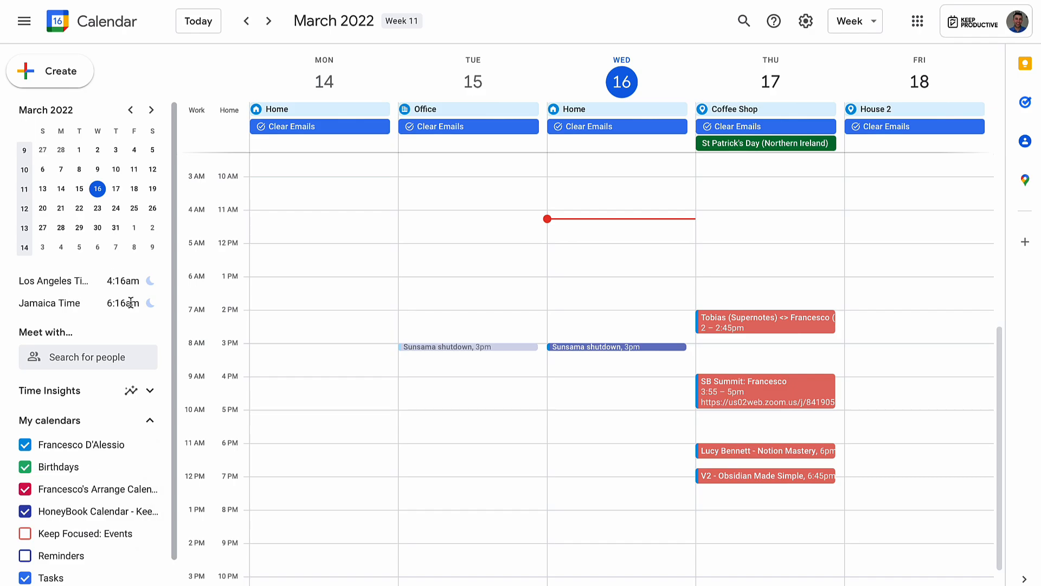
click(805, 21)
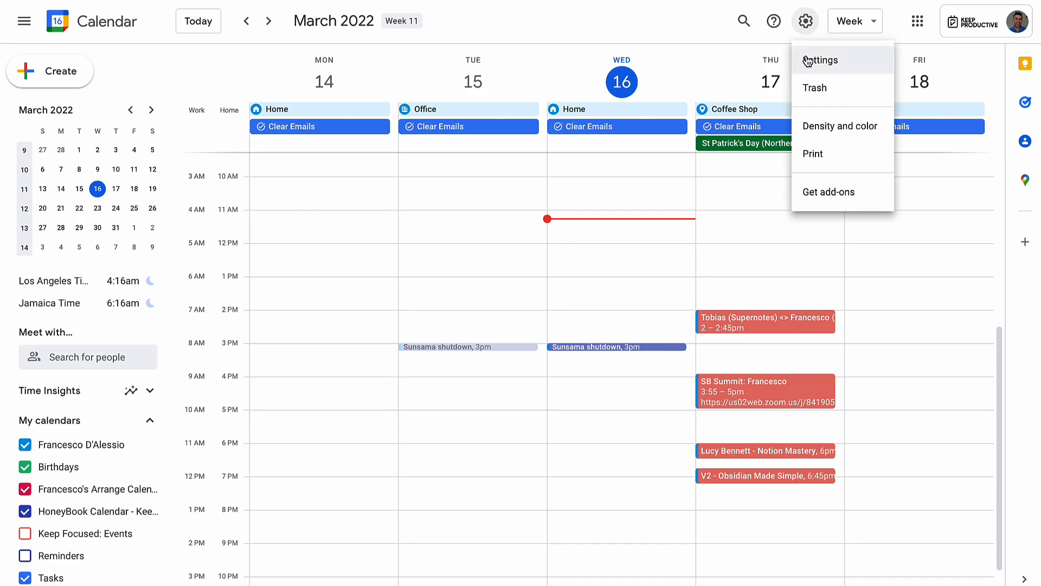
click(822, 60)
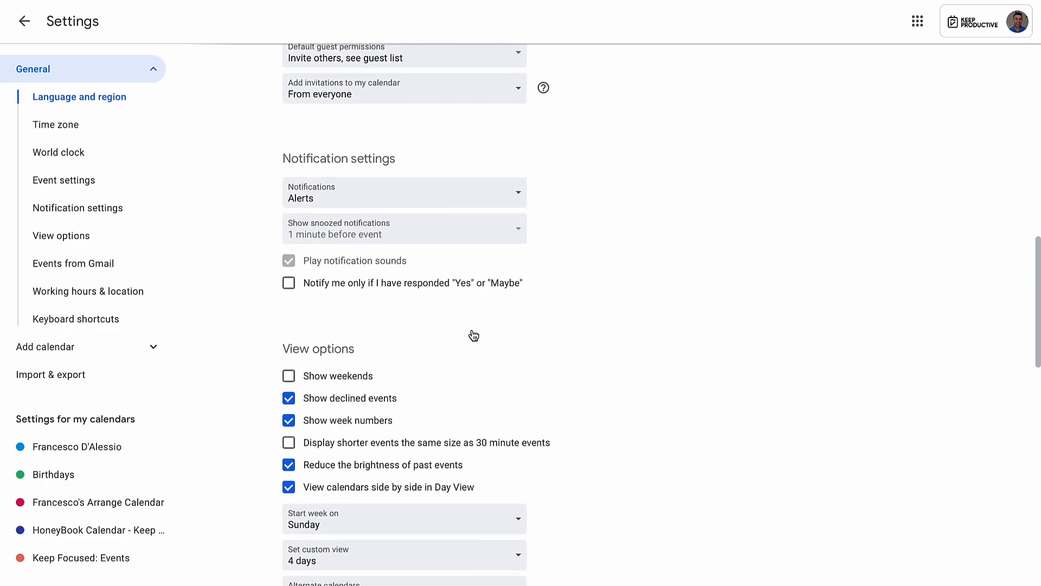
click(88, 290)
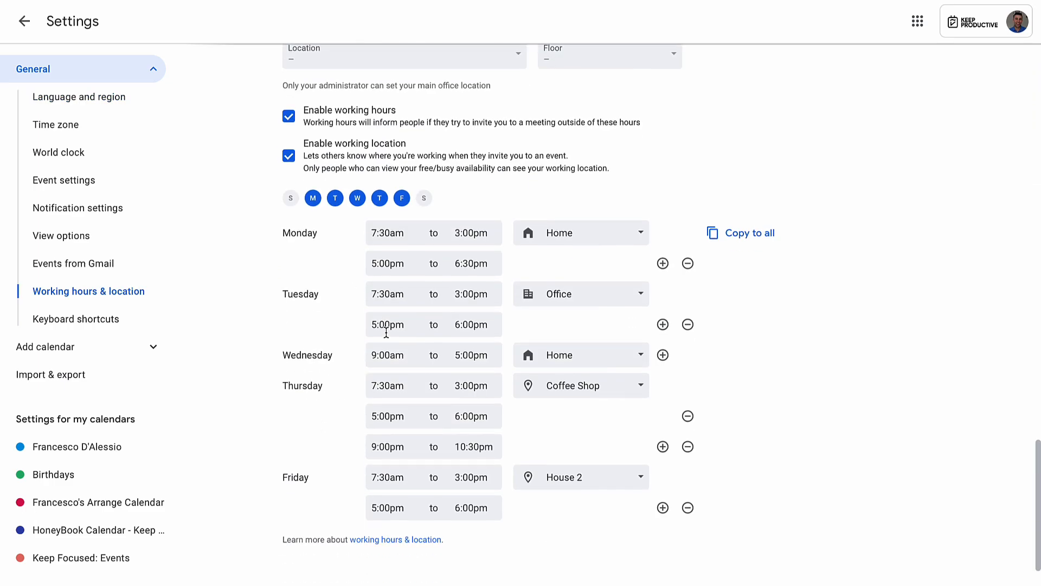
scroll(down, 3)
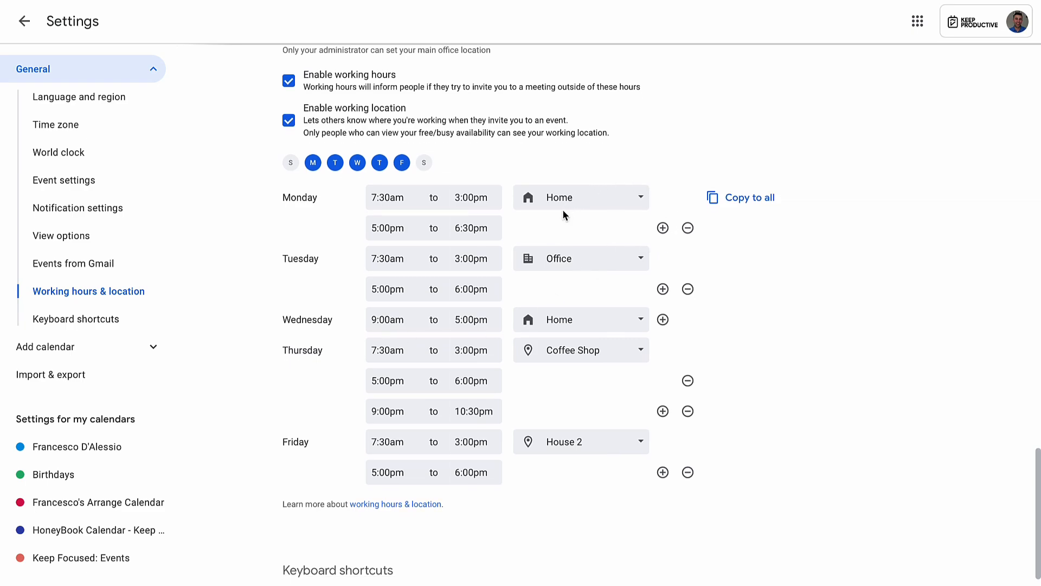
Review Monday's location choices and keep working locations enabled instead of deleting them.
click(580, 197)
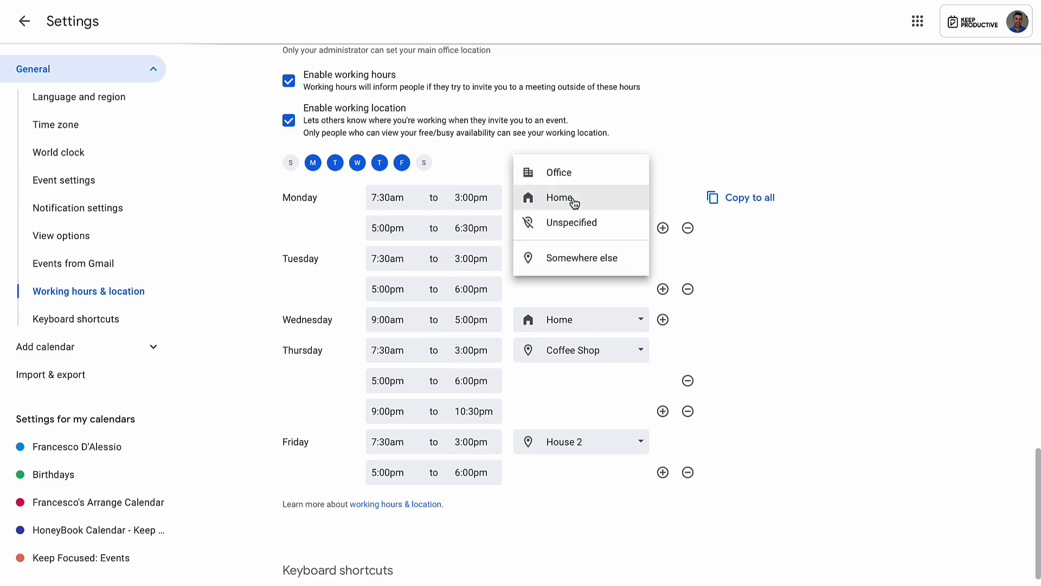
mouse_move(584, 200)
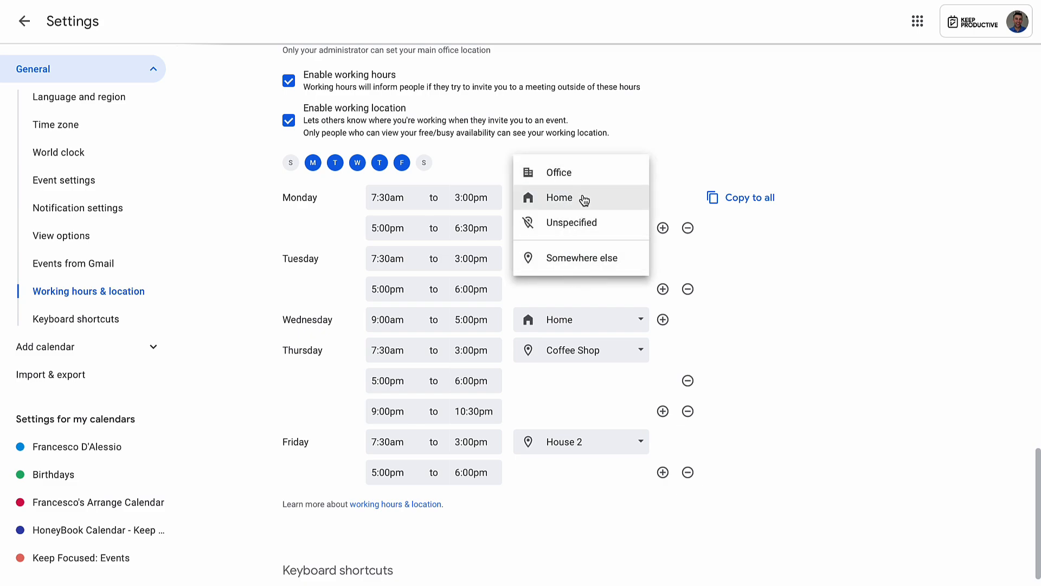
click(289, 119)
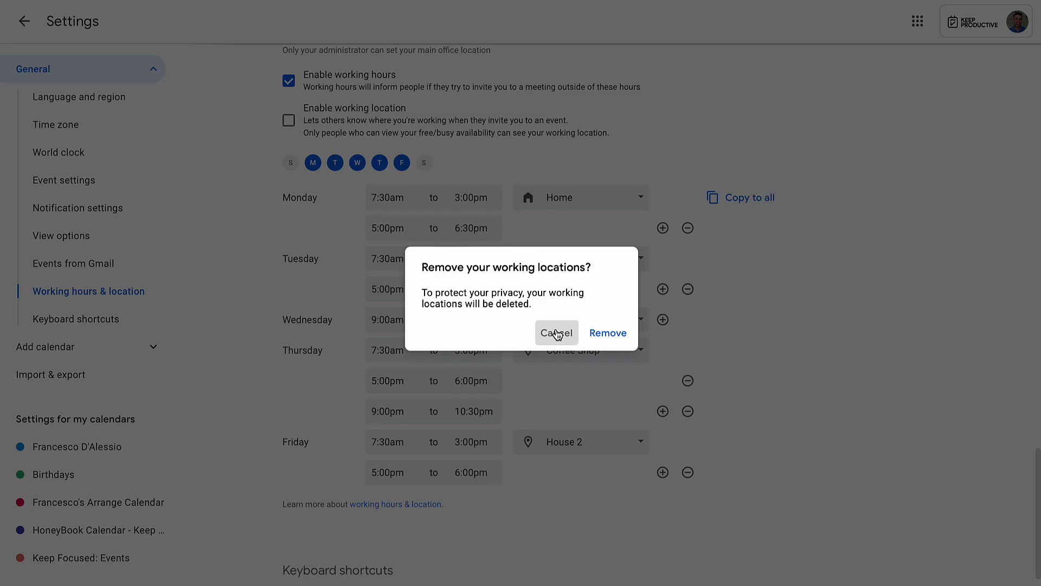
click(556, 333)
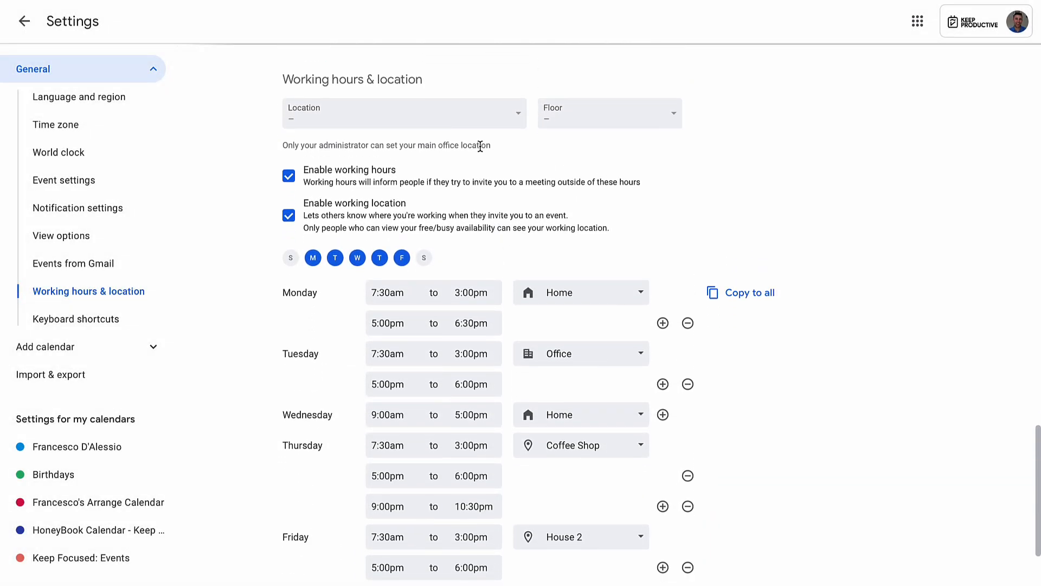
mouse_move(411, 99)
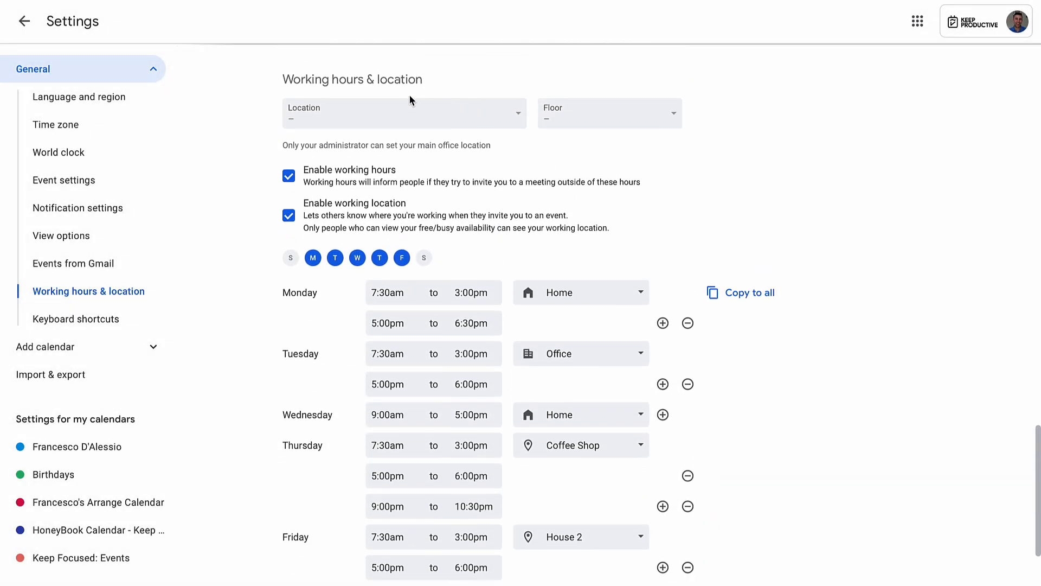
scroll(down, 3)
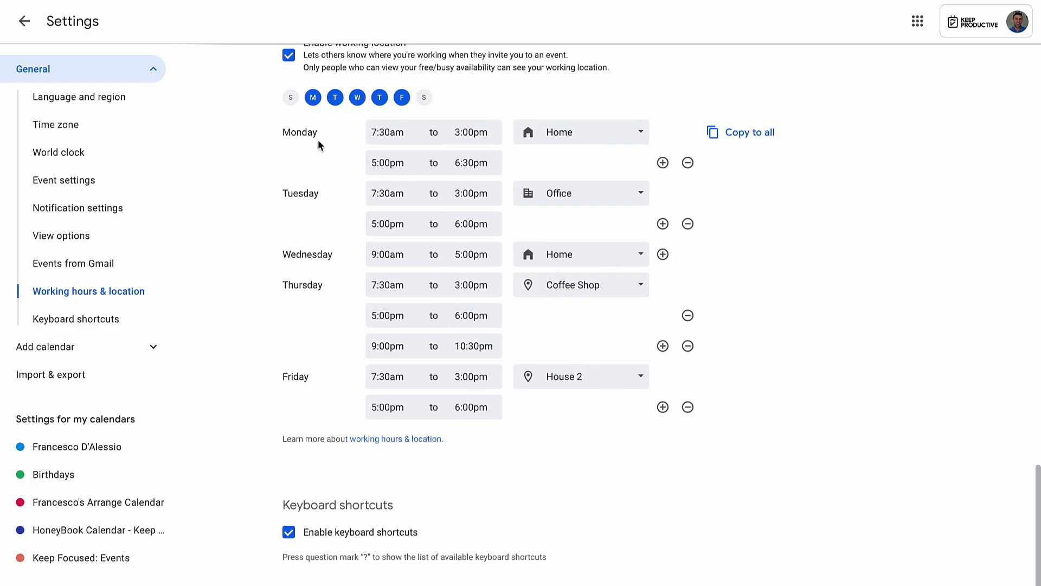
Set Tuesday 15 March's working location to Home for this Tuesday only.
click(23, 20)
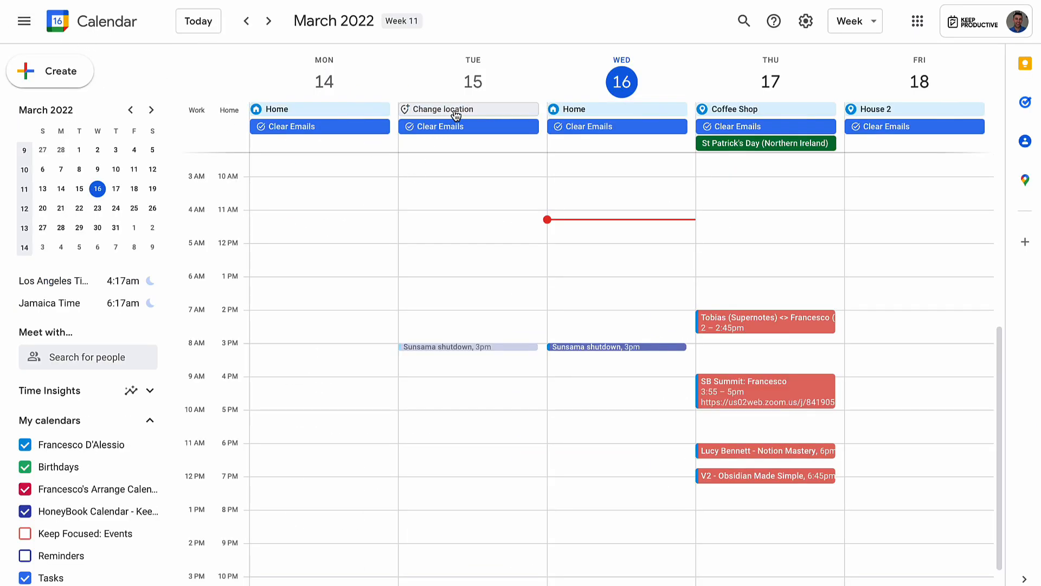
click(455, 109)
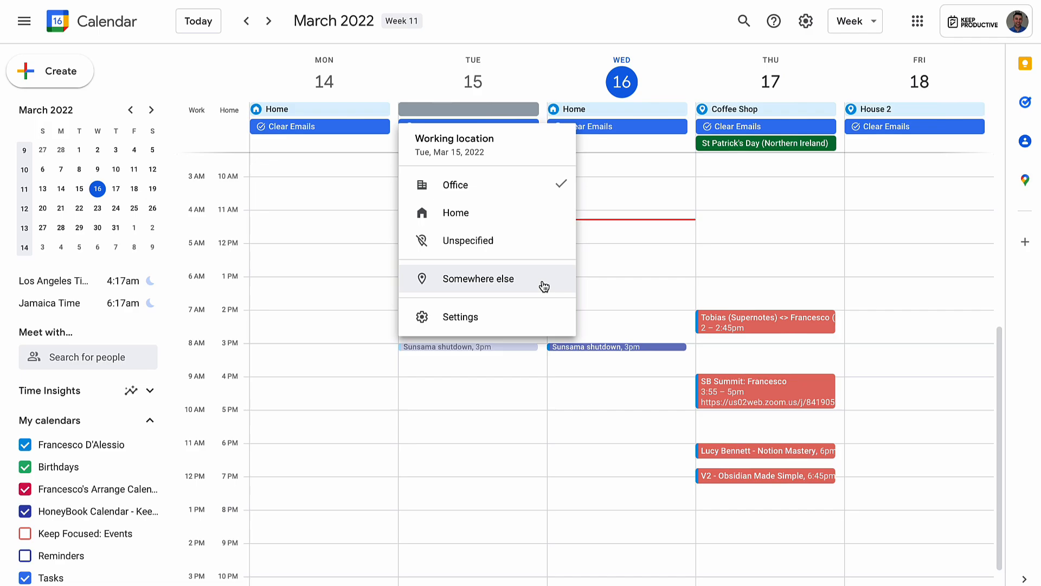
click(478, 279)
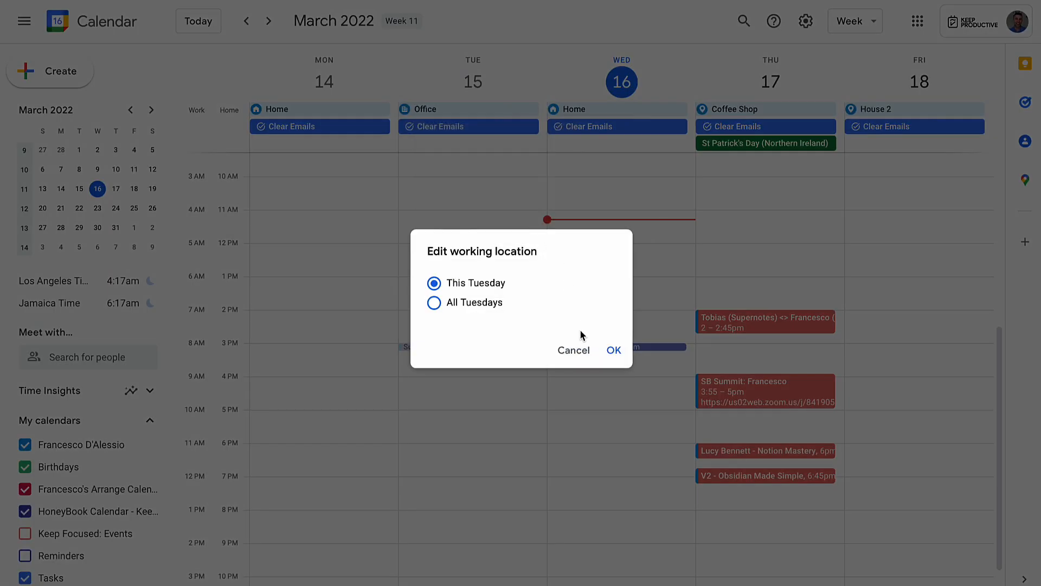
click(612, 350)
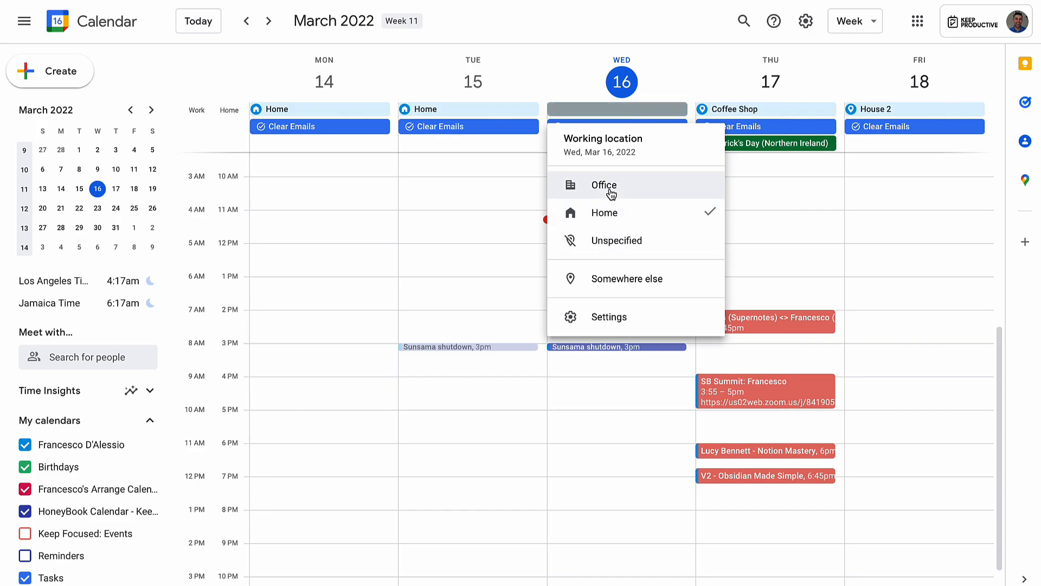
Set the working location to Office for all Wednesdays.
click(604, 185)
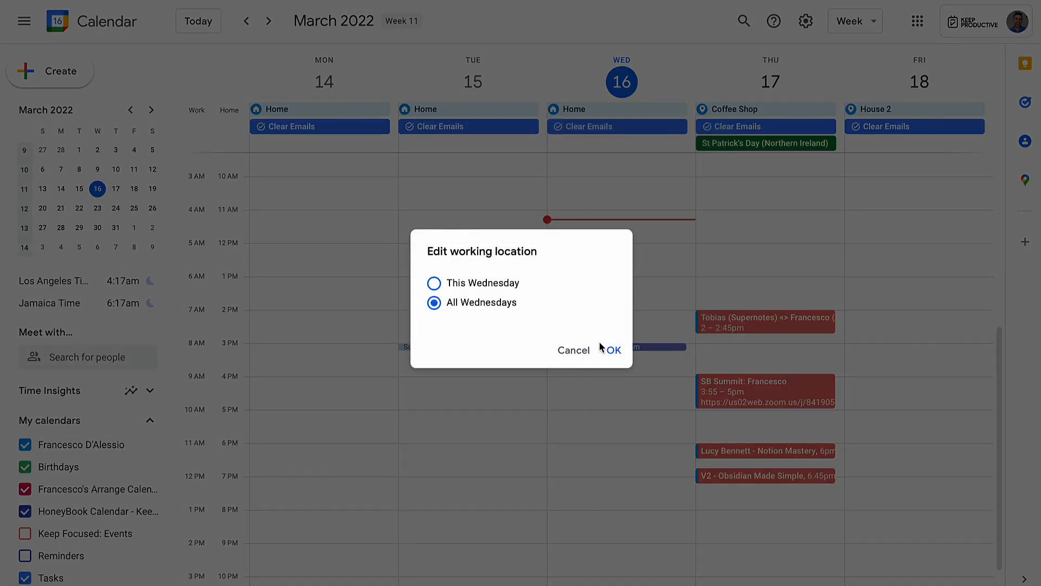
click(612, 349)
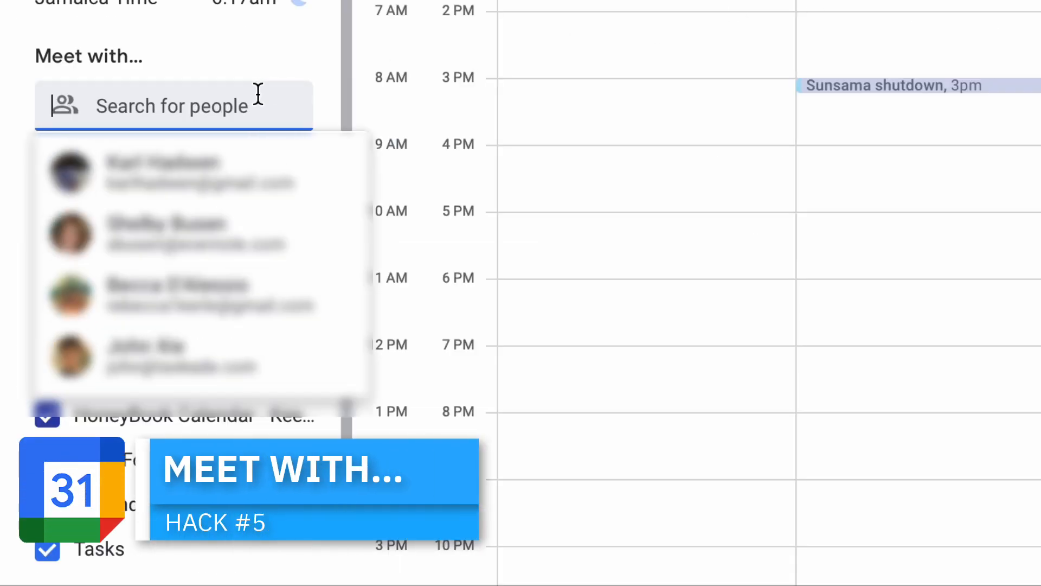
Search 'steve' in Meet with, pick the colleague, and keep the draft with Google Meet added.
text(steve)
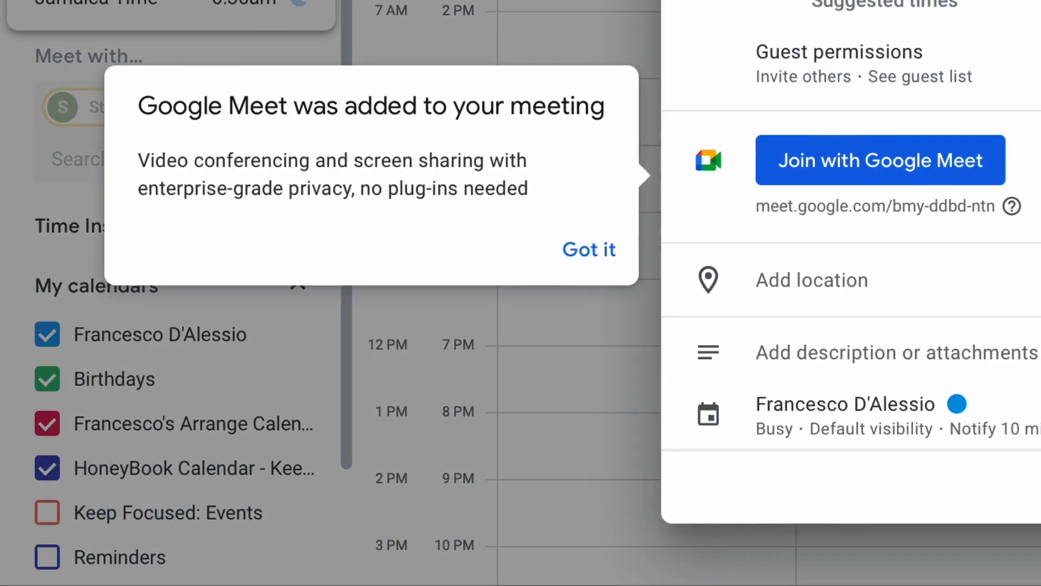
click(589, 249)
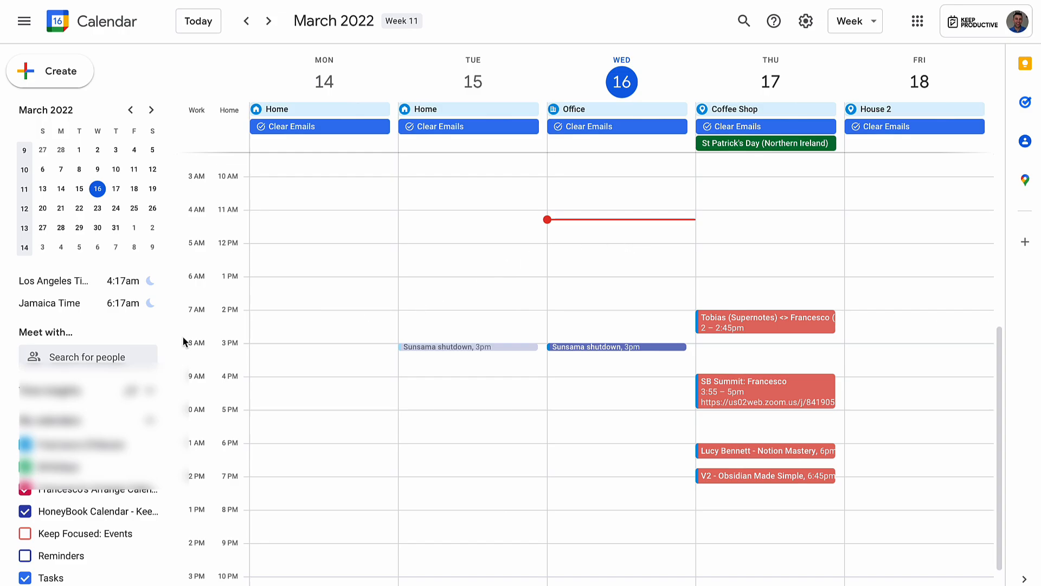
text(steve)
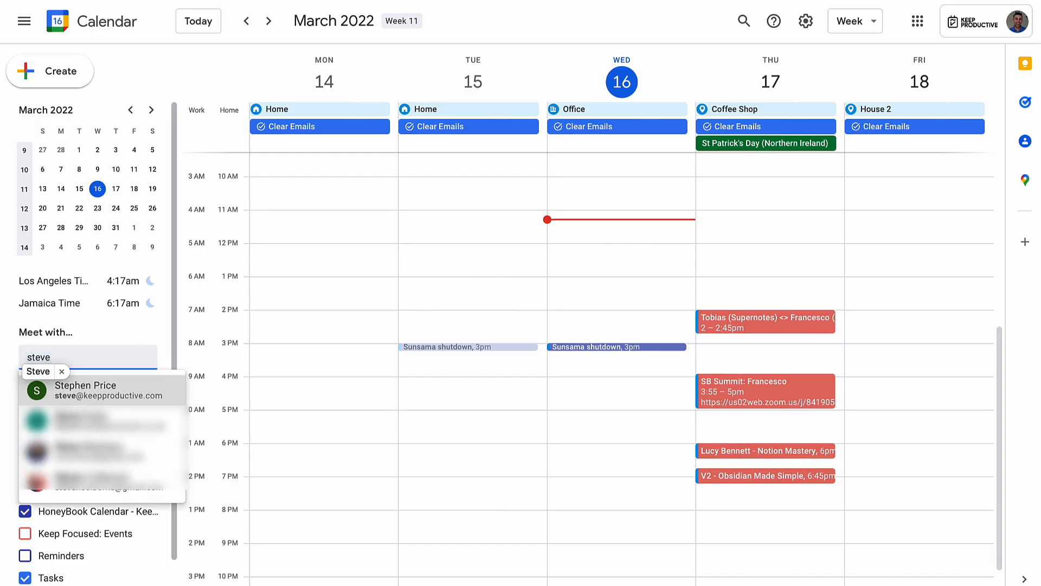
click(85, 389)
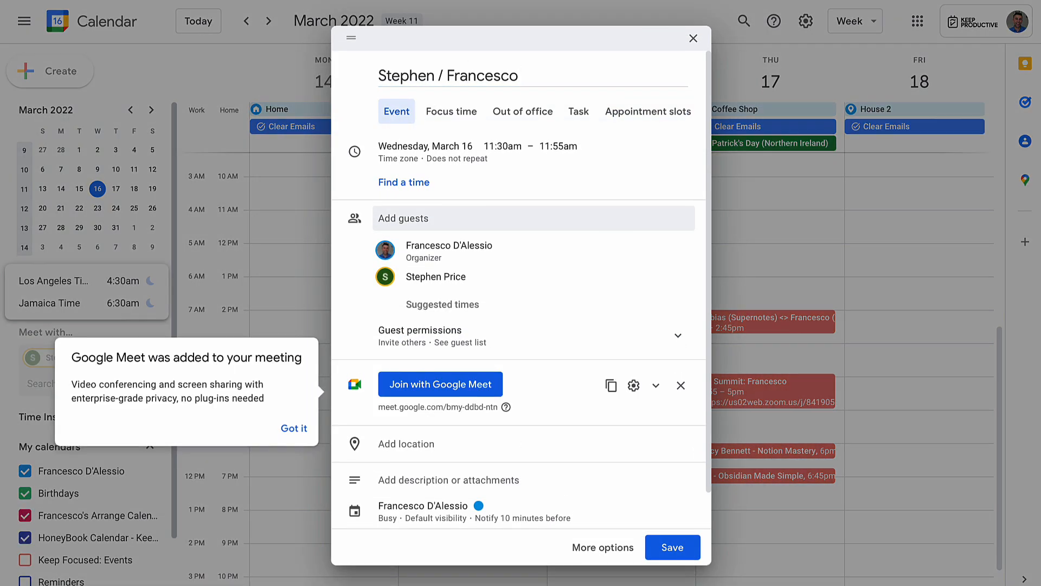
click(294, 429)
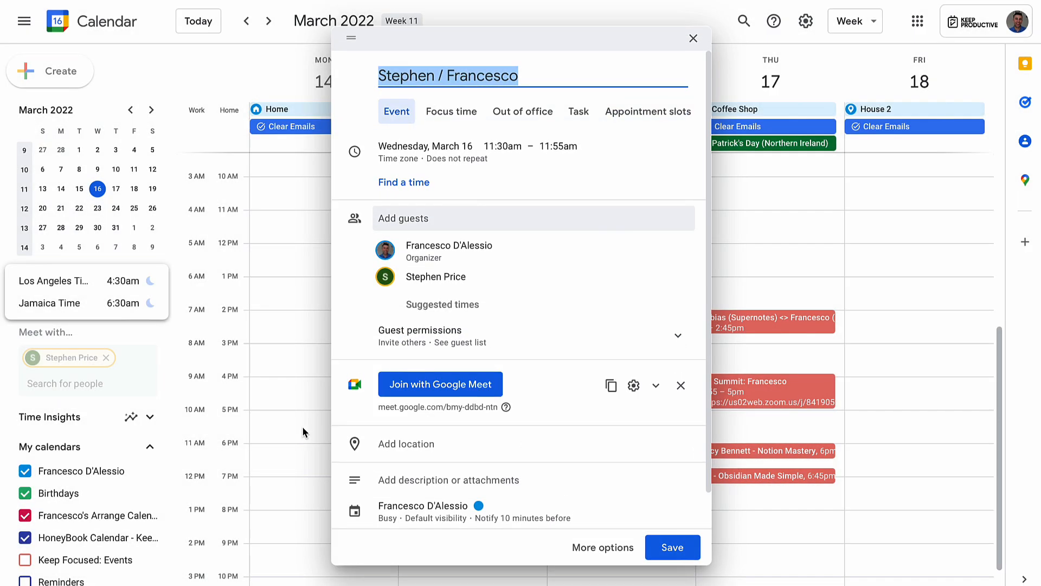
mouse_move(569, 544)
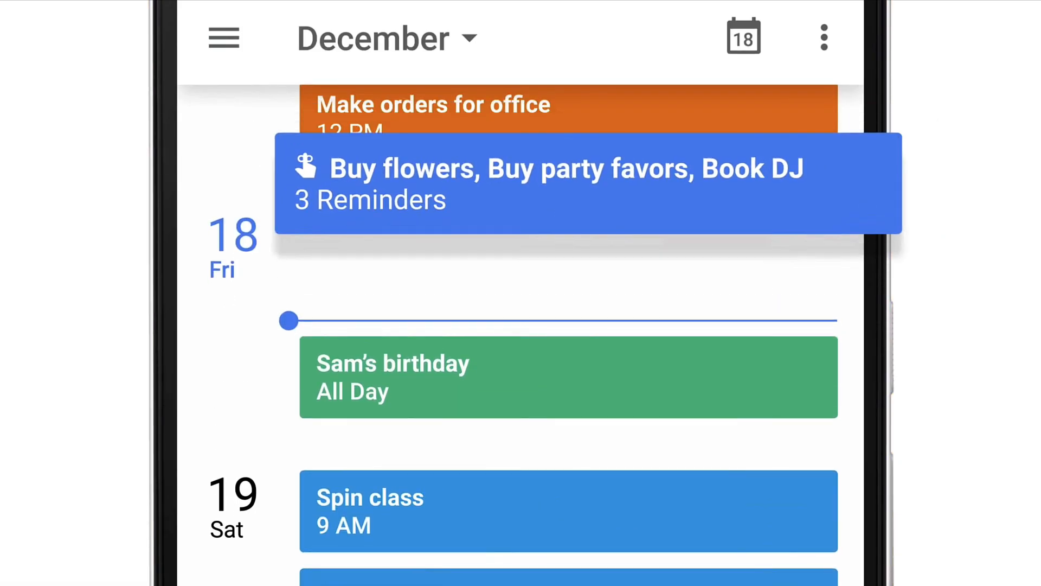
click(583, 182)
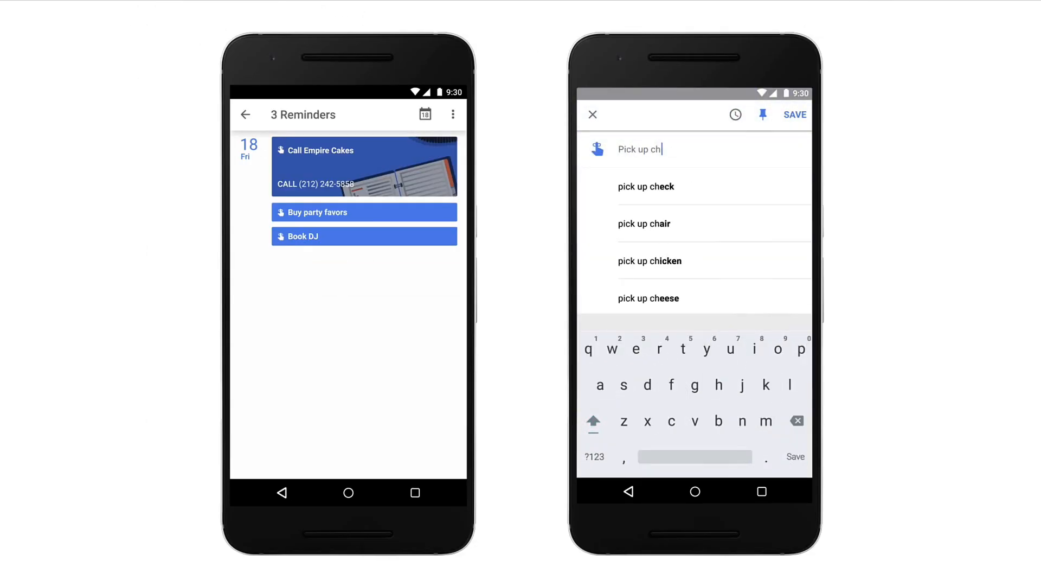
click(794, 115)
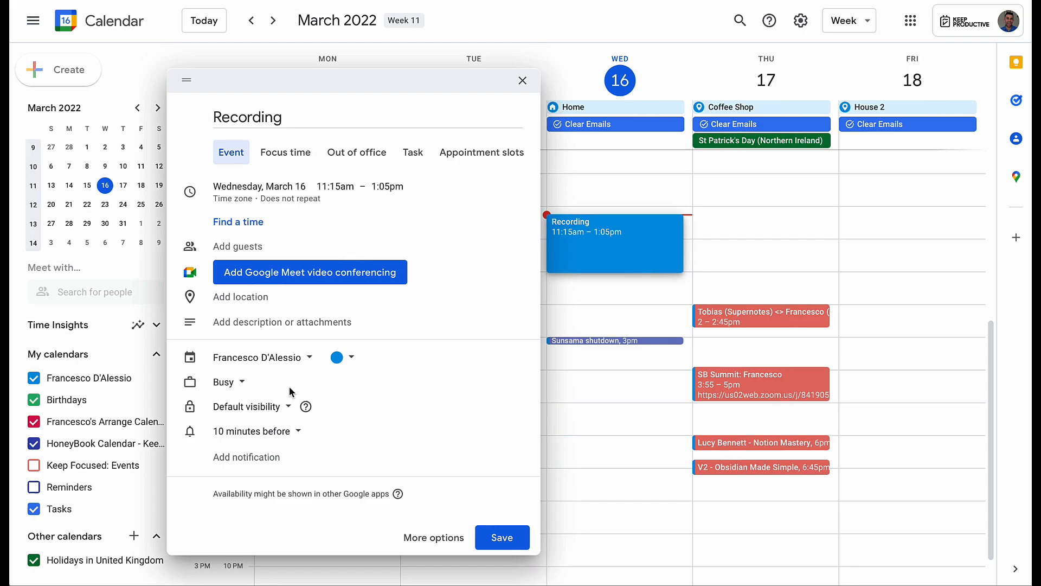
mouse_move(443, 492)
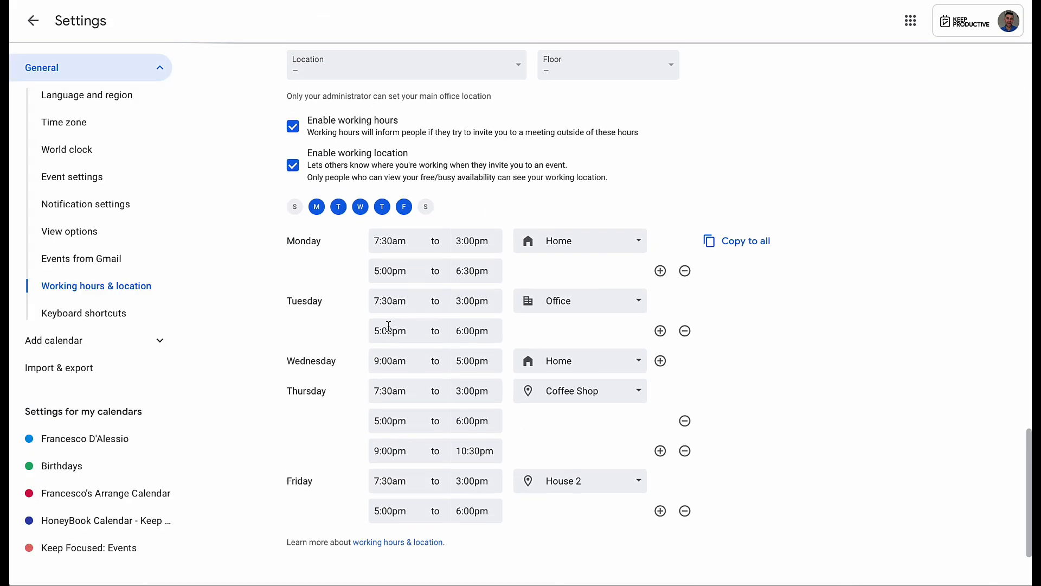
scroll(down, 3)
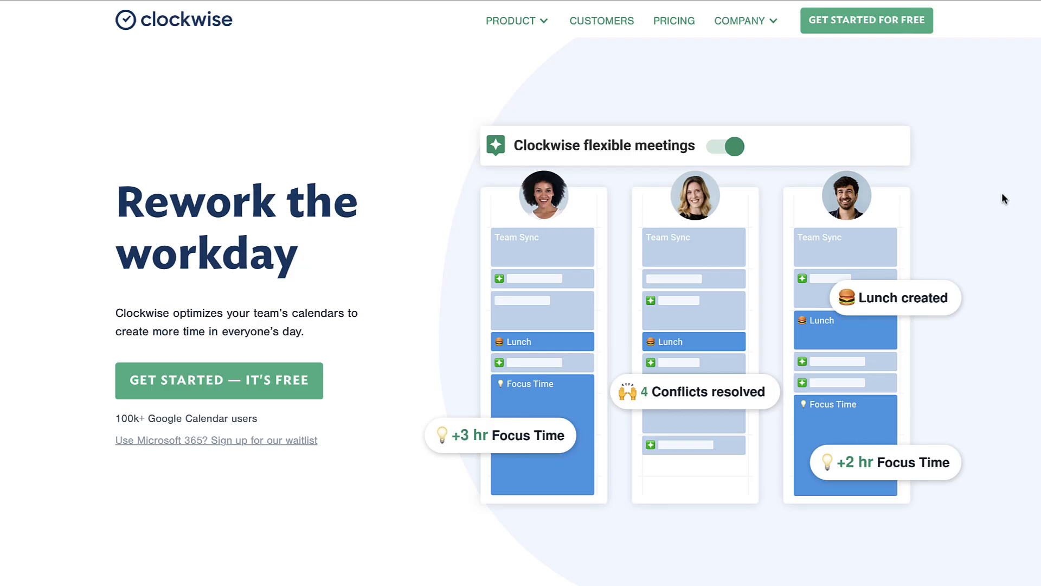
click(725, 147)
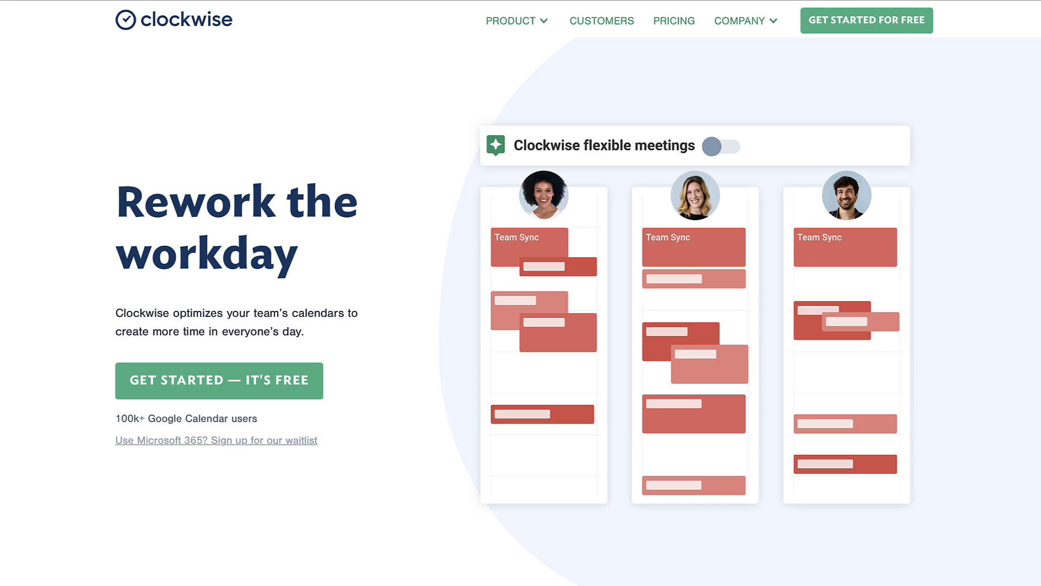
click(721, 147)
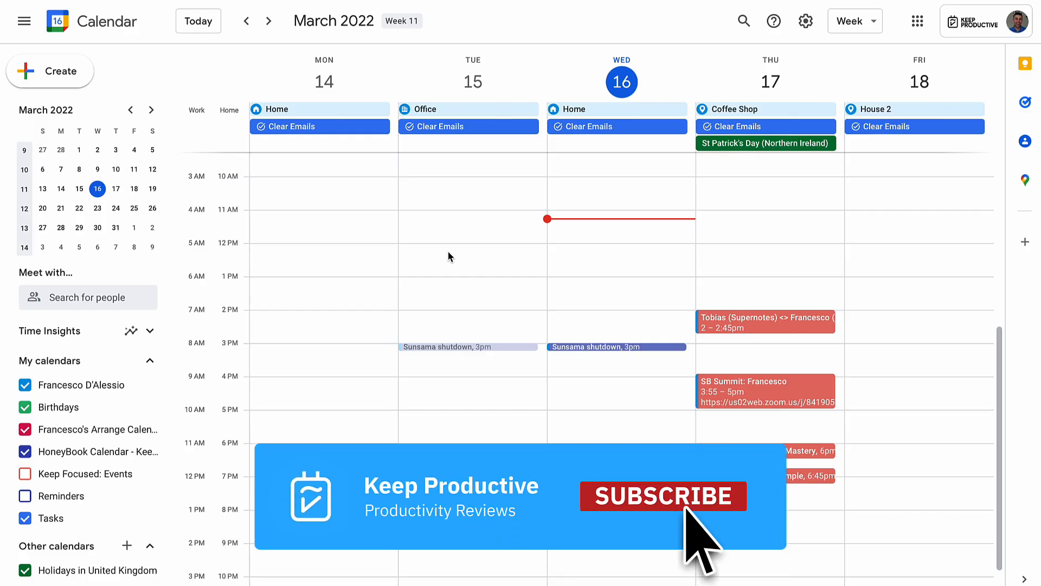
click(663, 496)
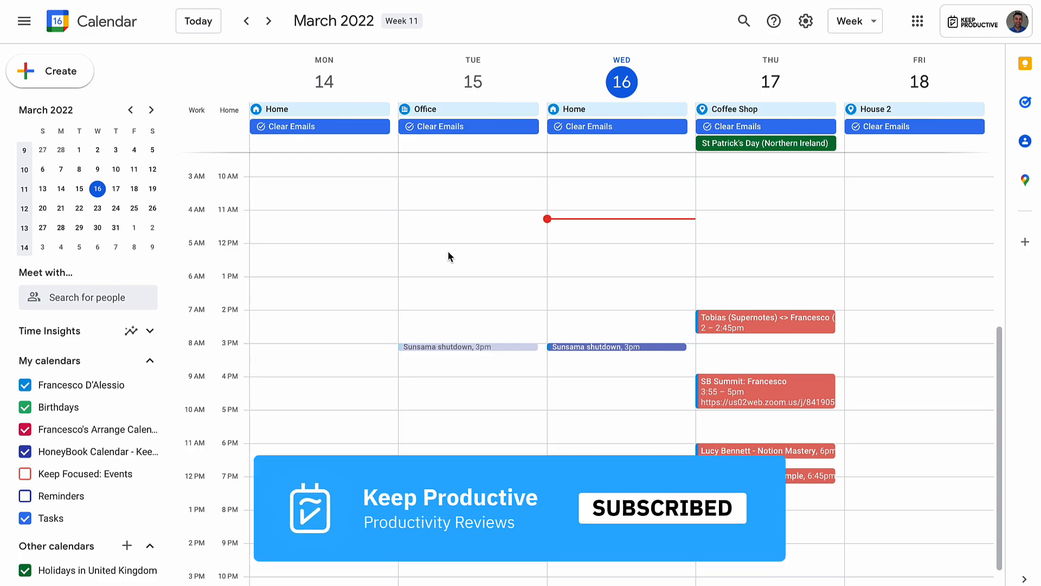